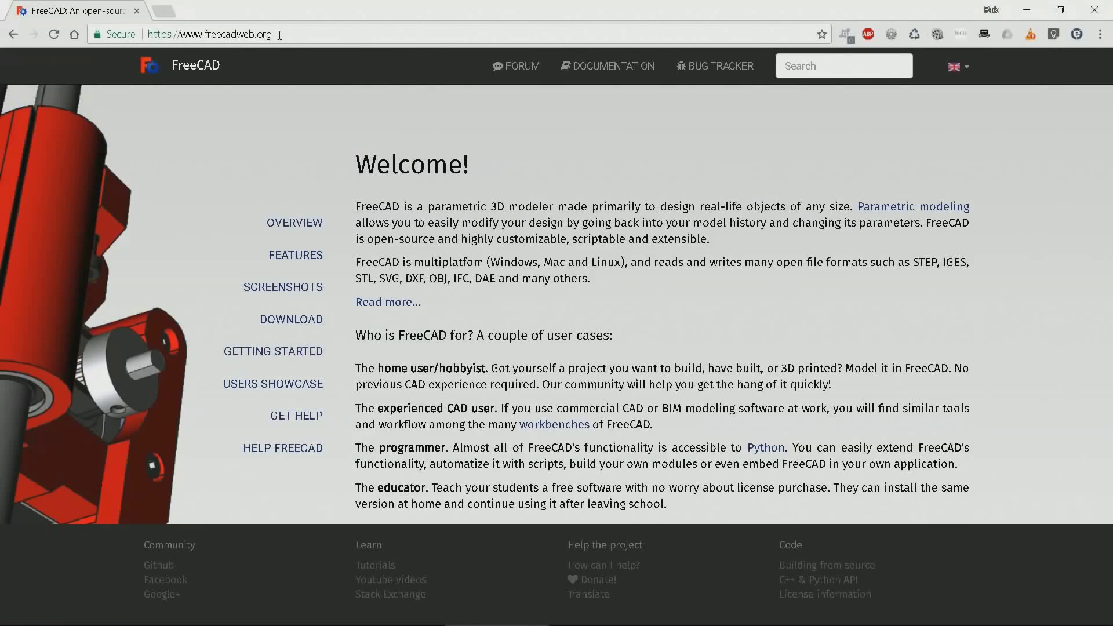
{"action": "mouse_move", "coordinate": [490, 257]}
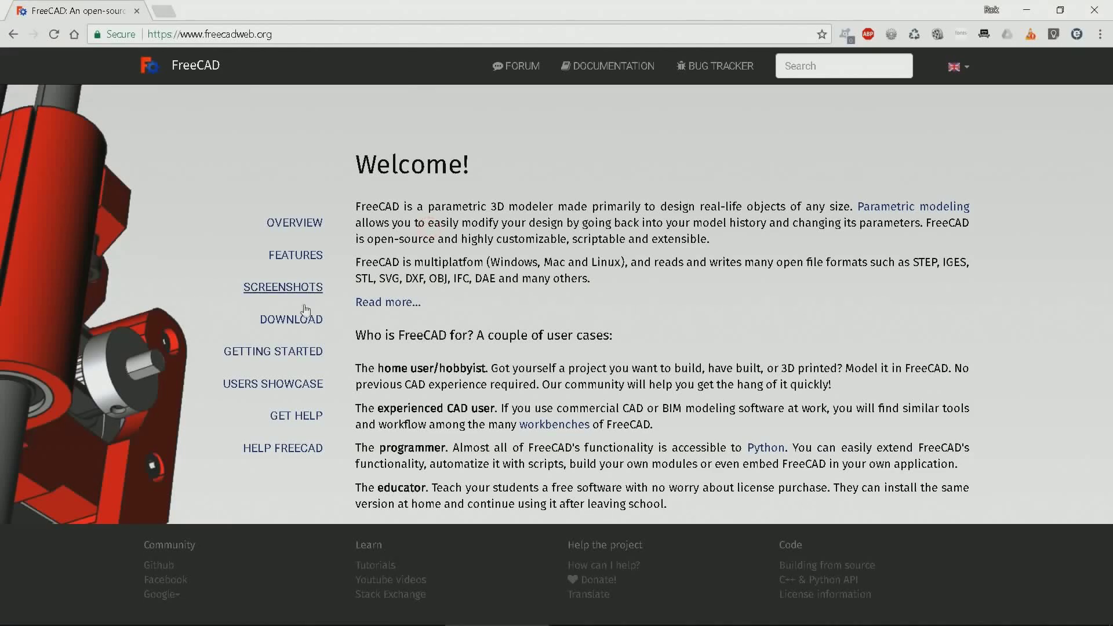
Step: Go to the FreeCAD download page from the sidebar and view the installer list
{"action": "left_click", "coordinate": [291, 320]}
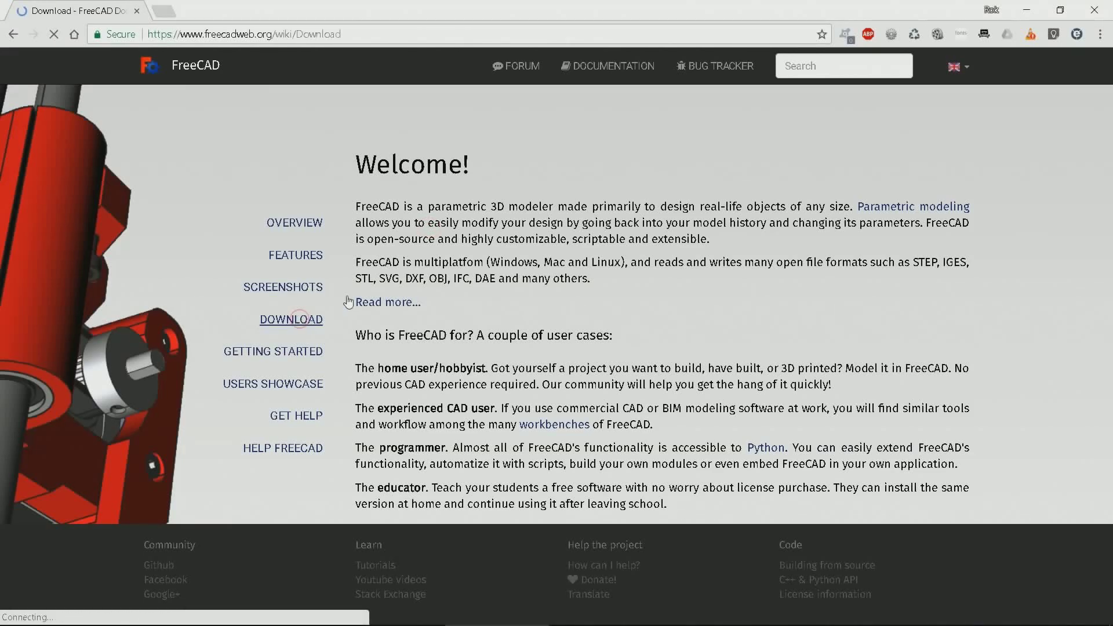
{"action": "left_click", "coordinate": [291, 319]}
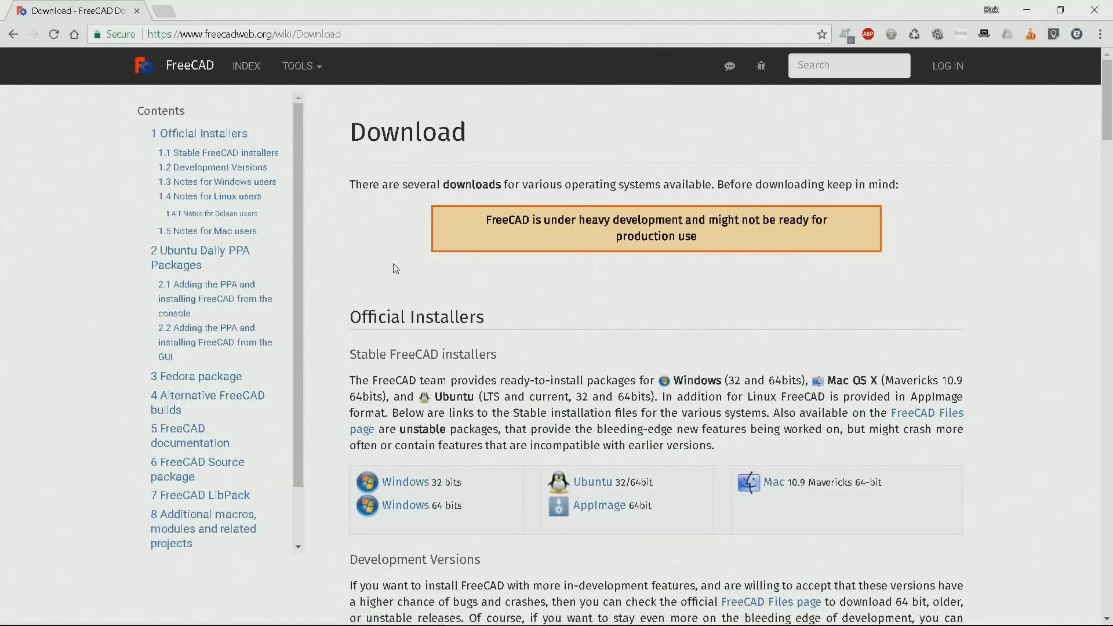
{"action": "scroll", "scroll_direction": "down", "scroll_amount": 3}
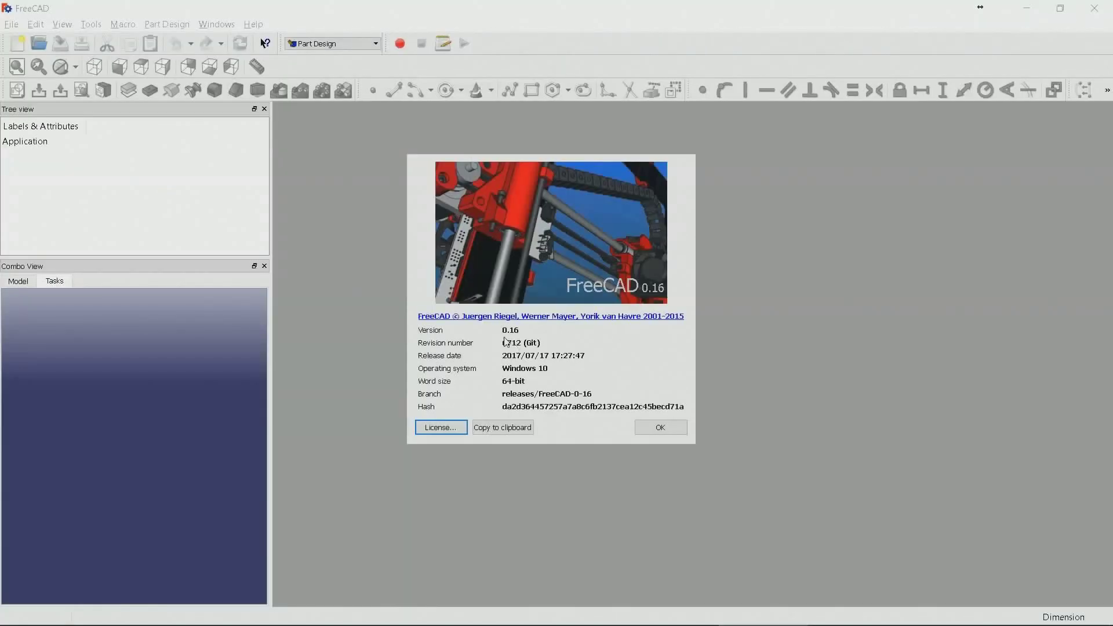
{"action": "mouse_move", "coordinate": [526, 342]}
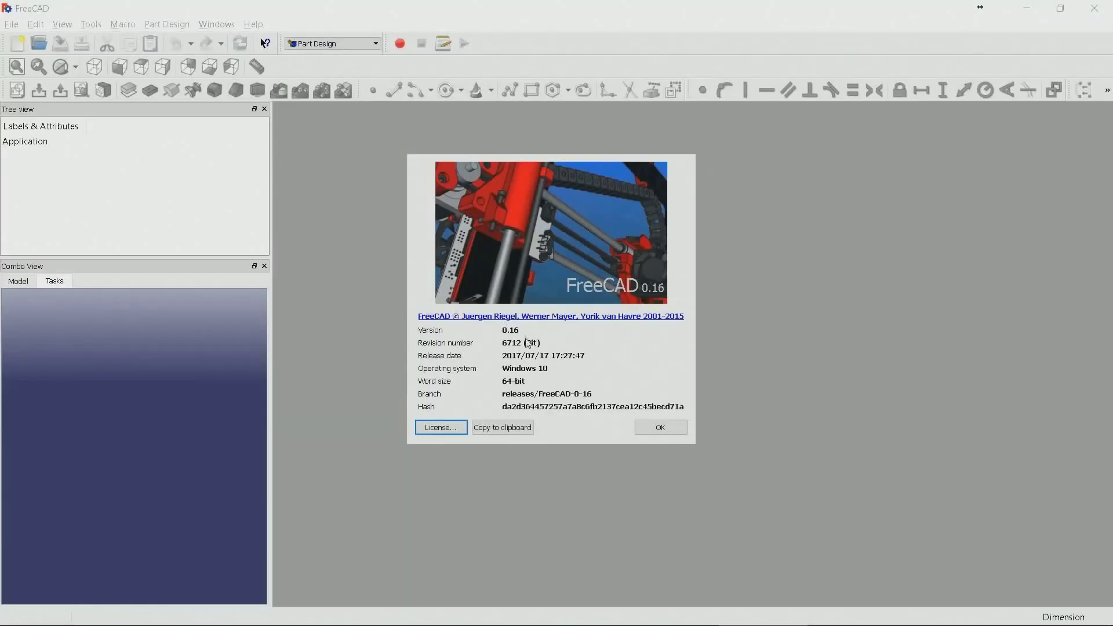
{"action": "mouse_move", "coordinate": [530, 397]}
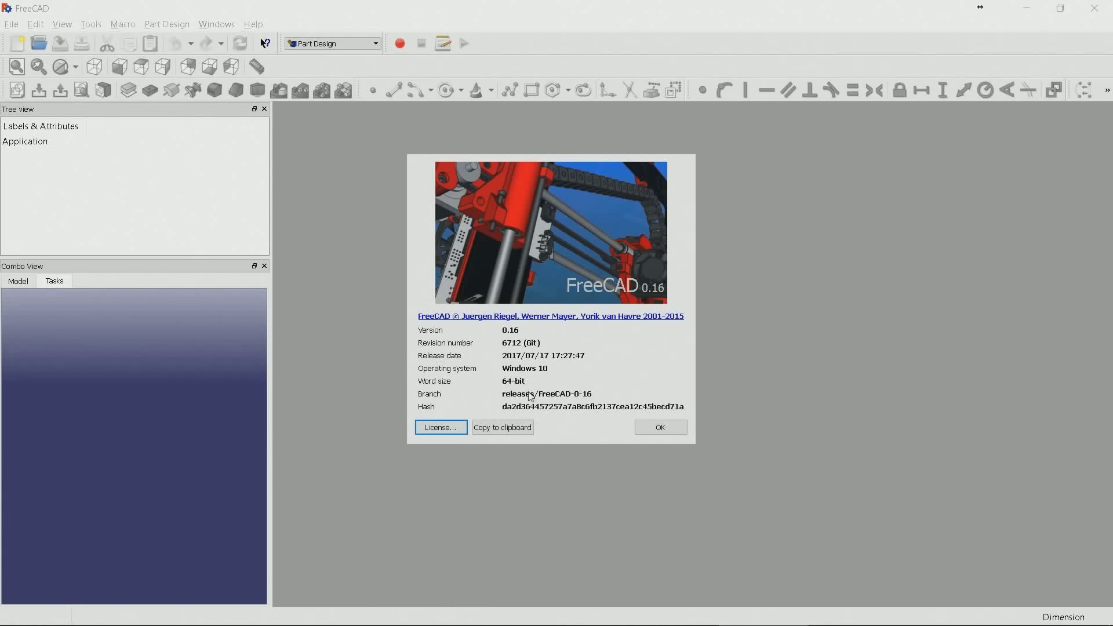
Step: Dismiss the About dialog and create a new empty document
{"action": "left_click", "coordinate": [660, 427]}
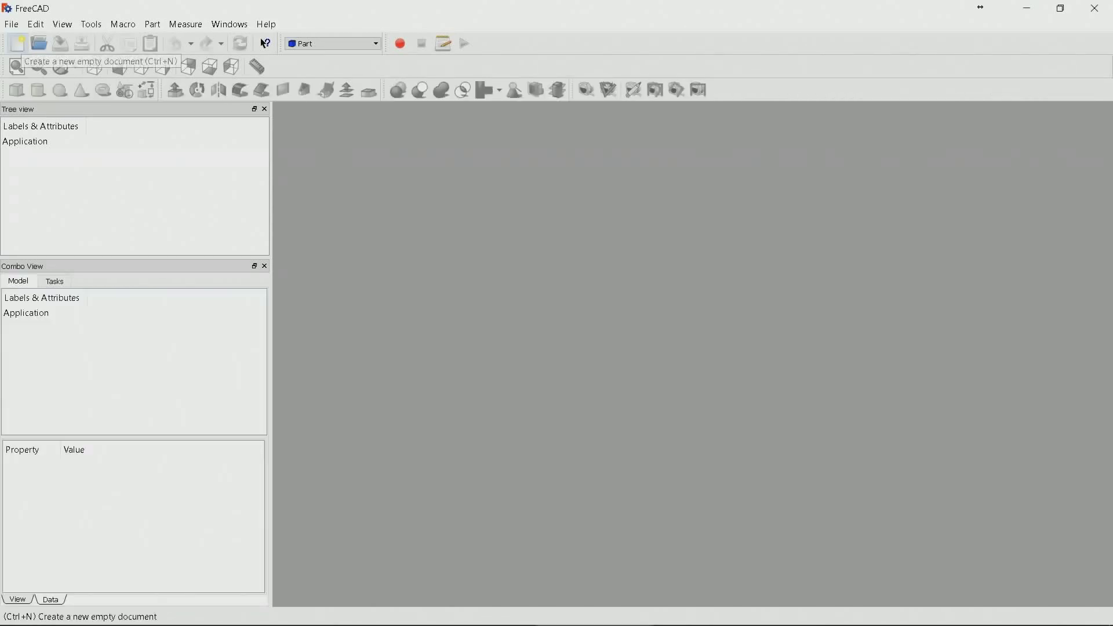
{"action": "left_click", "coordinate": [19, 43]}
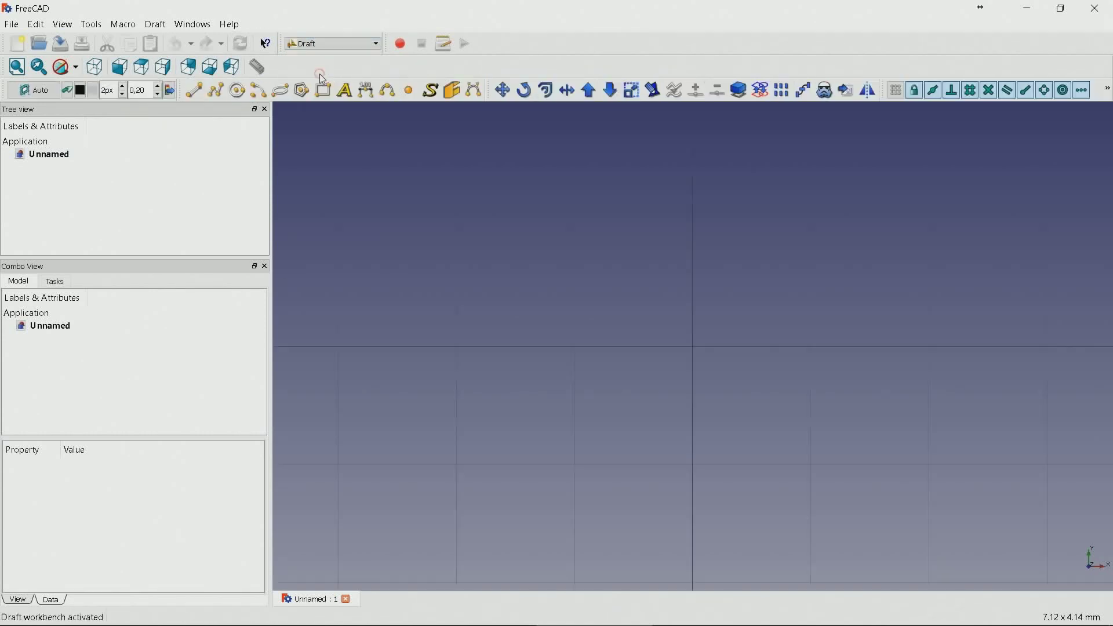
Step: Create a ShapeString reading 'MyName' using the font C:/arial.ttf
{"action": "left_click", "coordinate": [431, 91]}
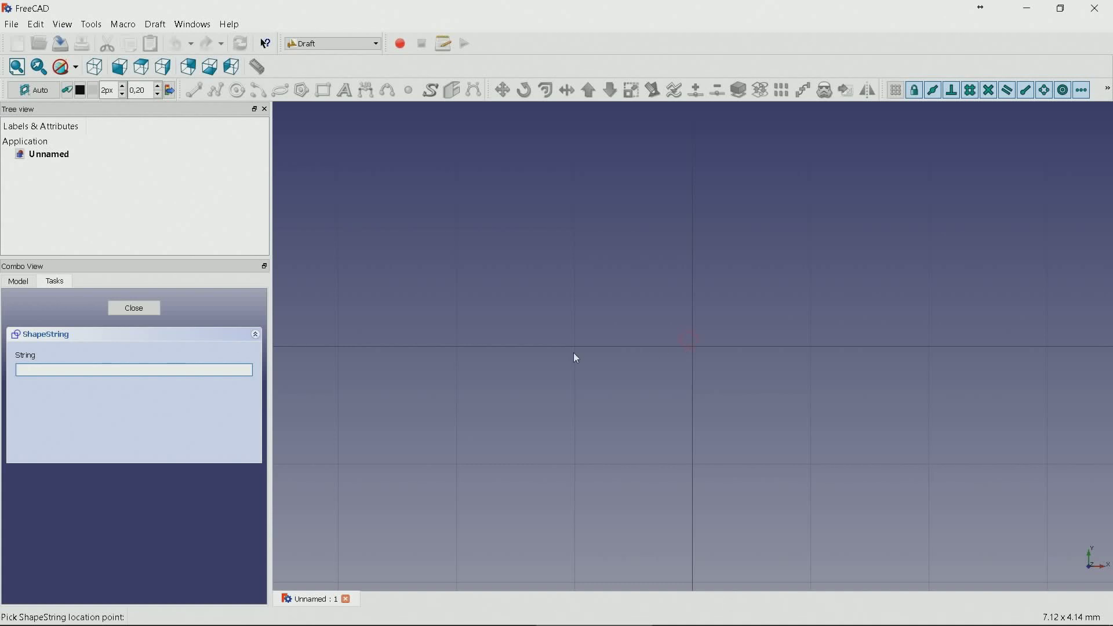
{"action": "type", "text": "M"}
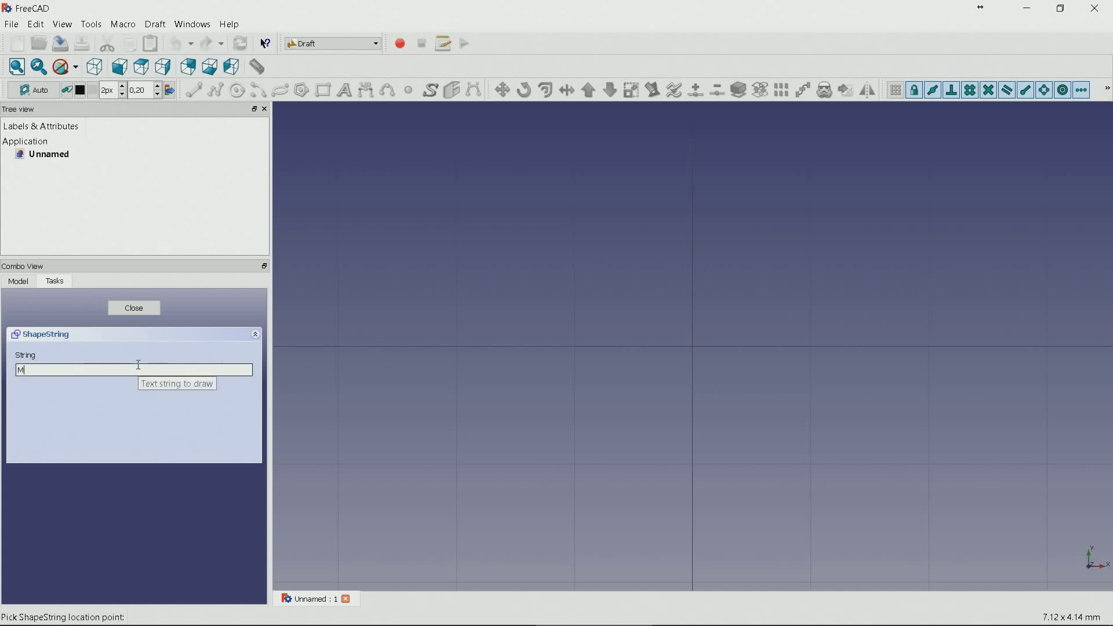
{"action": "type", "text": "yName"}
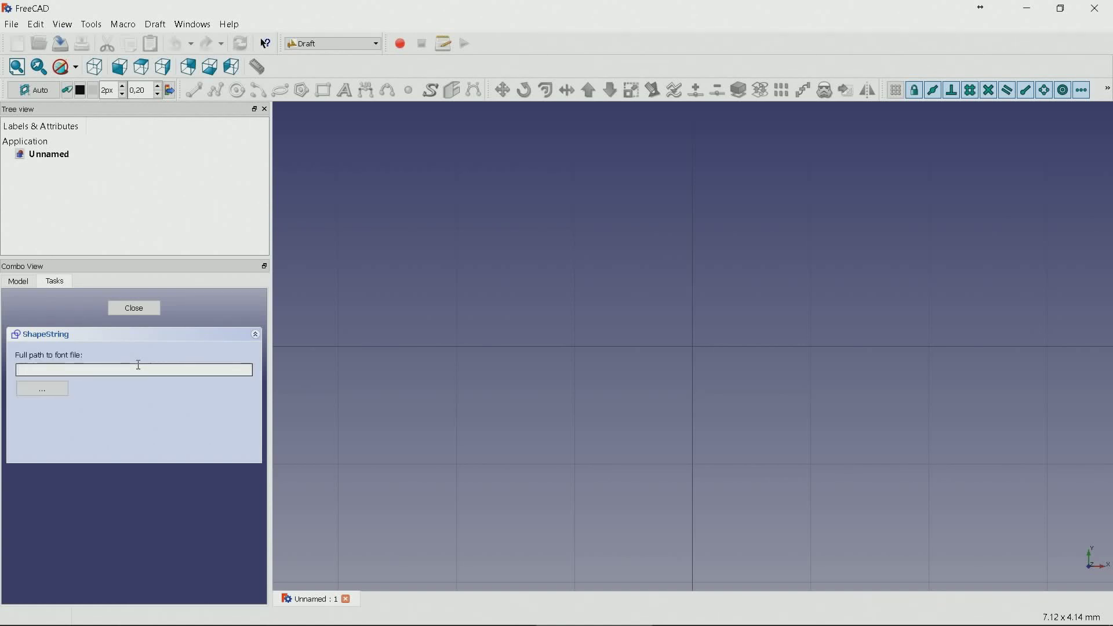
{"action": "type", "text": "C:/arial.ttf"}
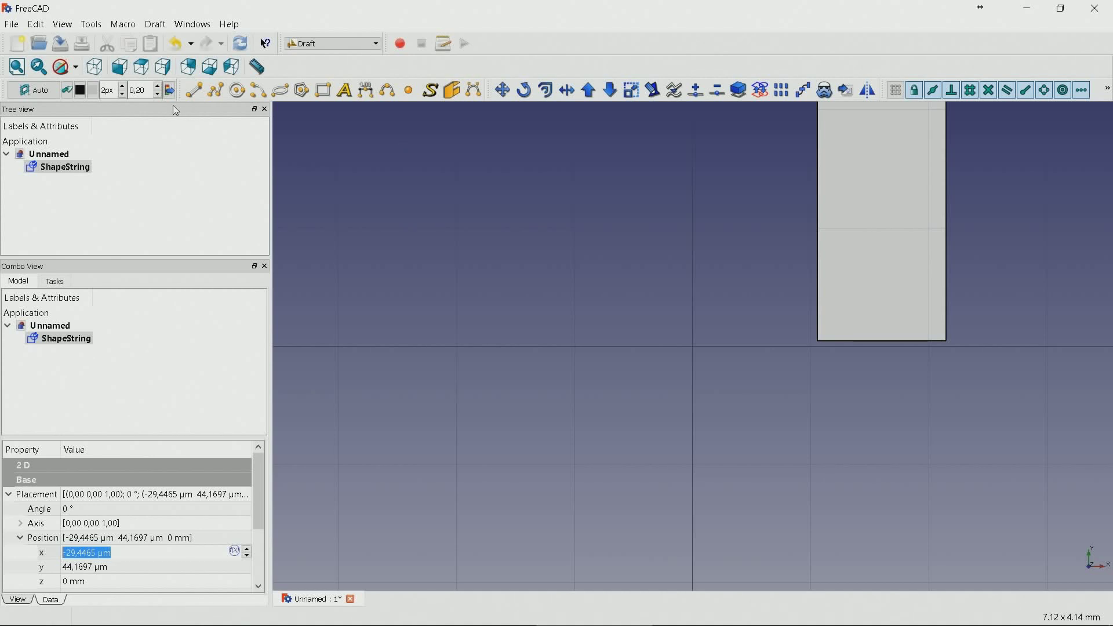
{"action": "mouse_move", "coordinate": [632, 241]}
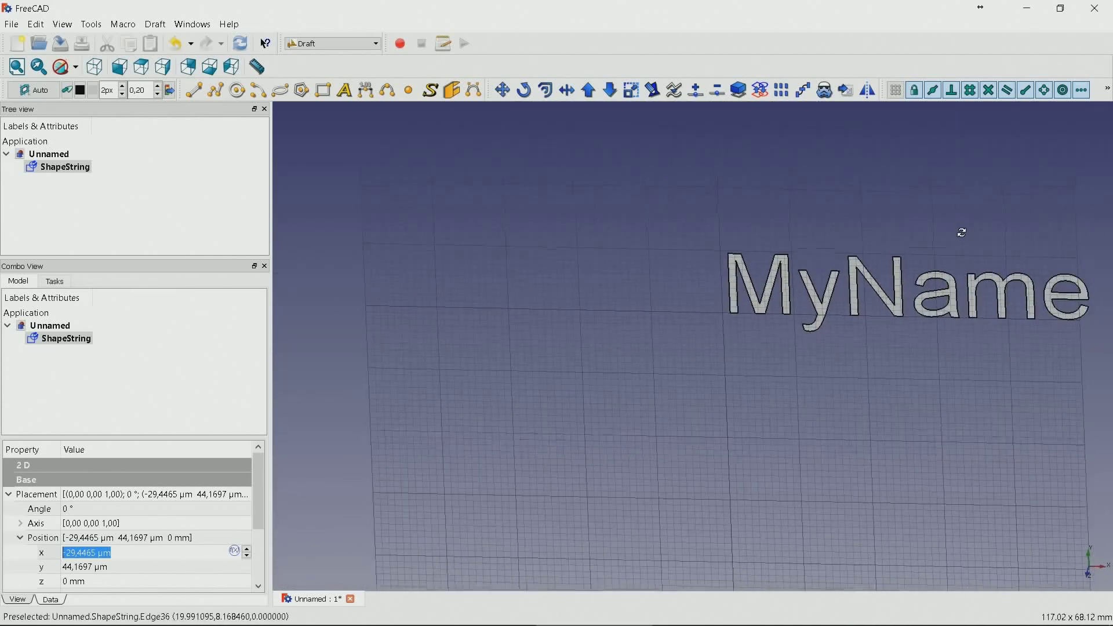
{"action": "left_click_drag", "start_coordinate": [960, 231], "coordinate": [811, 261]}
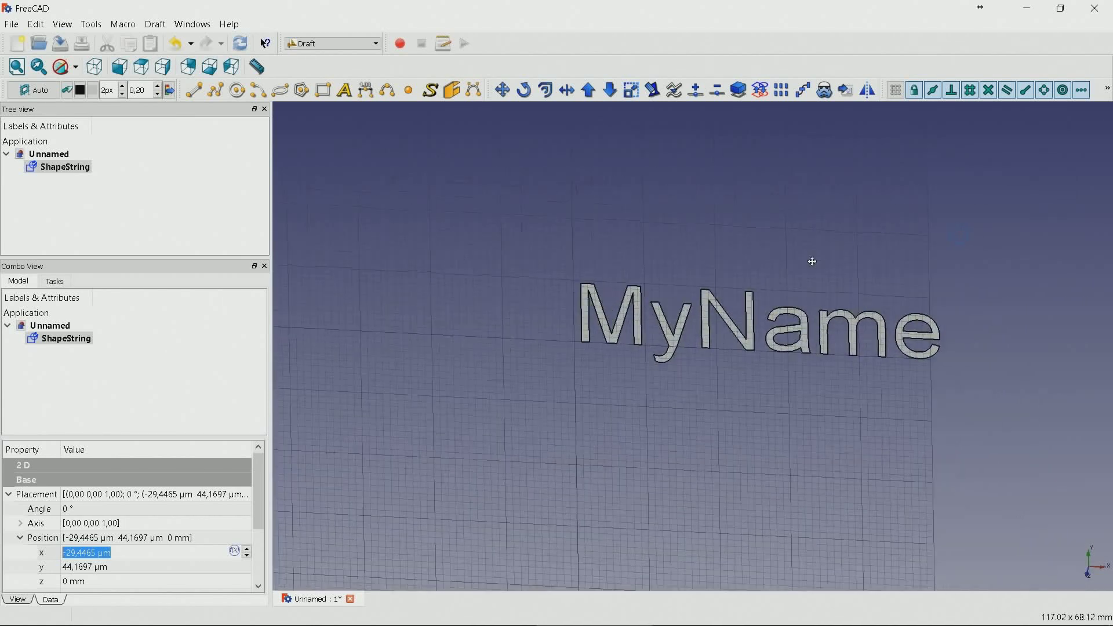
{"action": "mouse_move", "coordinate": [343, 52]}
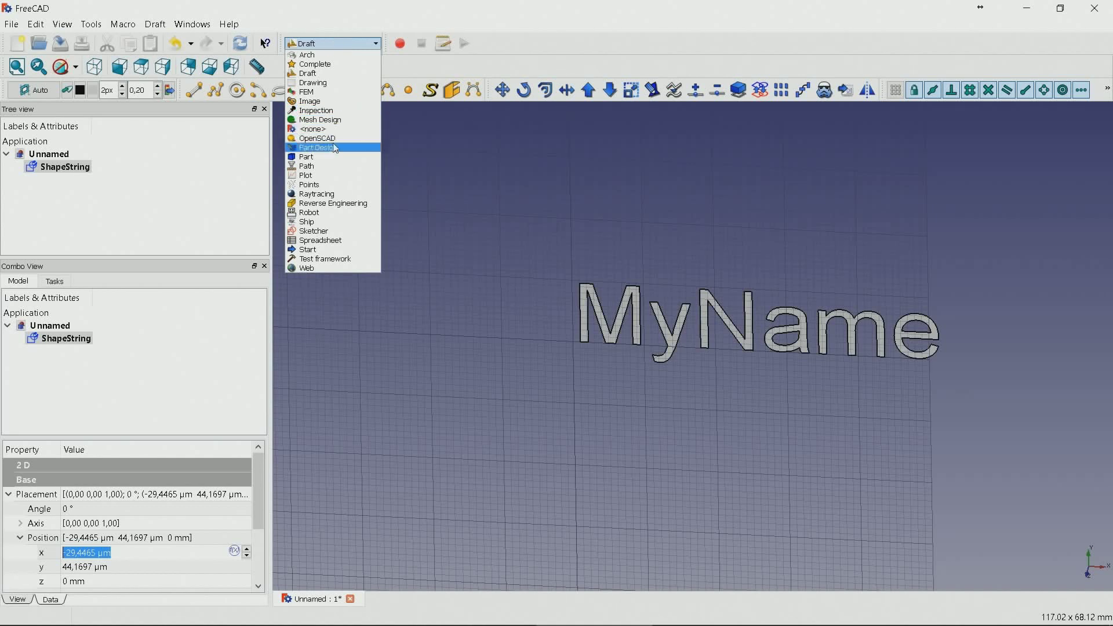
Step: In the Part workbench, extrude the MyName outline 2 mm as a solid
{"action": "left_click", "coordinate": [306, 157]}
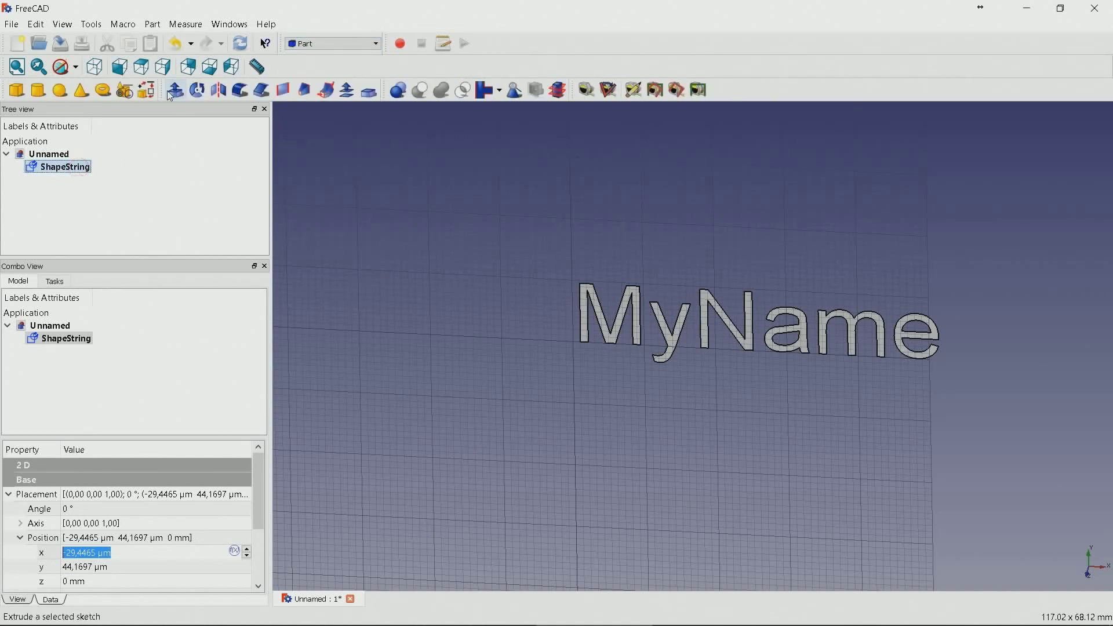
{"action": "mouse_move", "coordinate": [173, 90]}
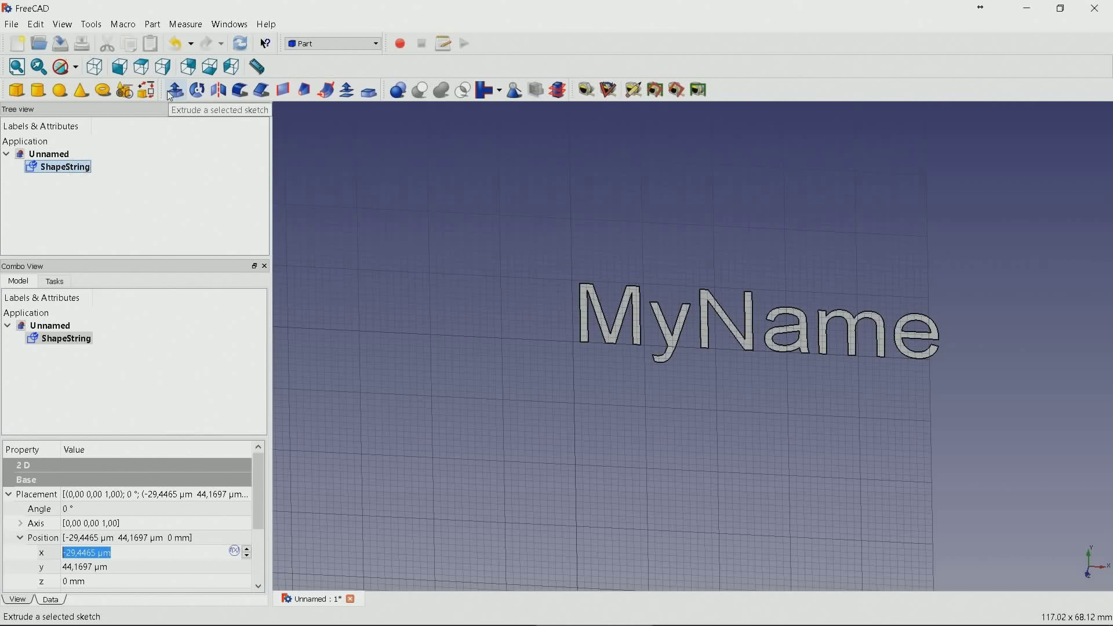
{"action": "left_click", "coordinate": [174, 91]}
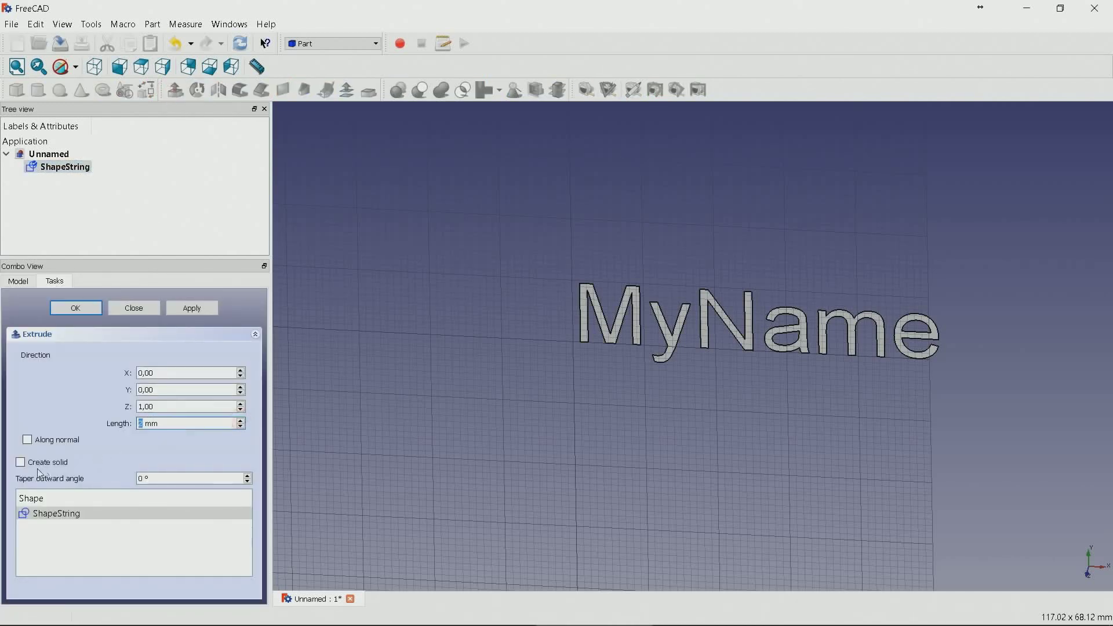
{"action": "left_click", "coordinate": [26, 462]}
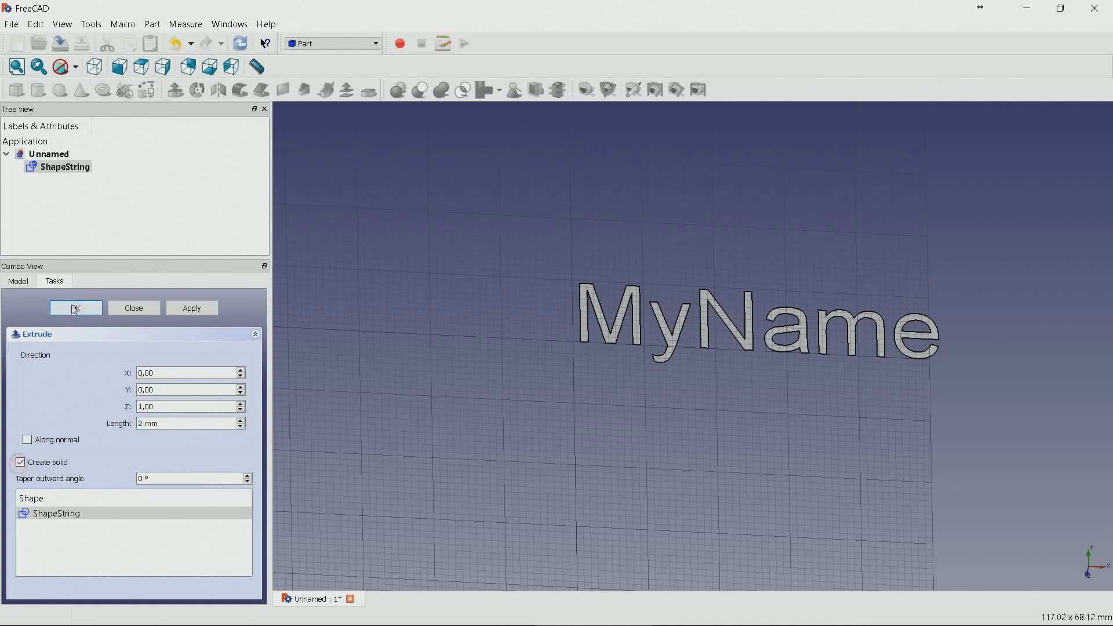
{"action": "left_click", "coordinate": [75, 308]}
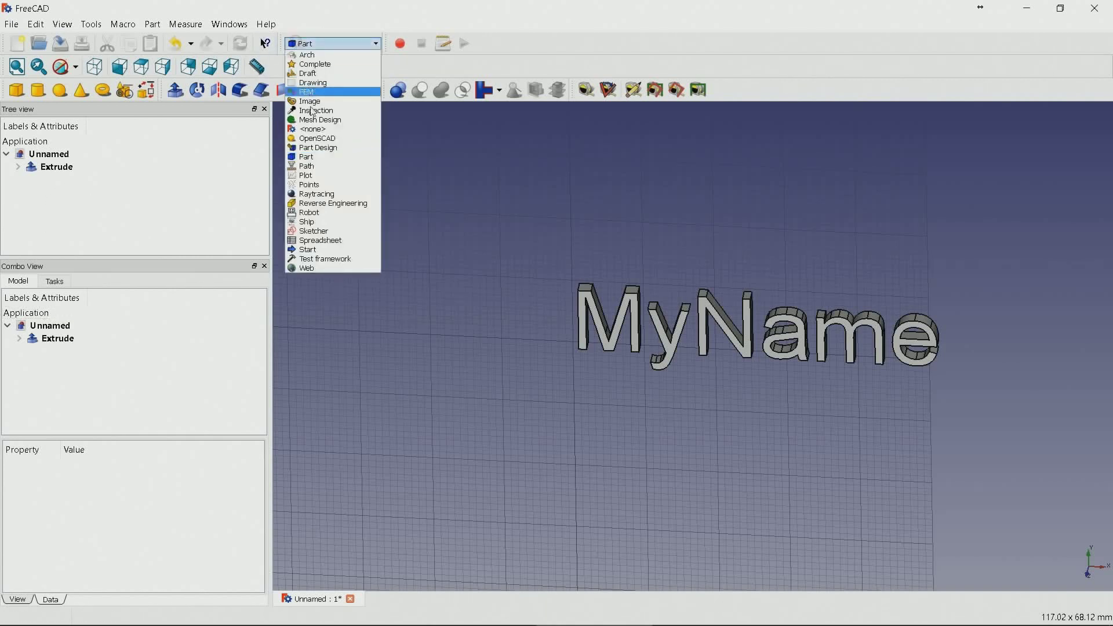
Step: In Part Design, start a new sketch on the XY plane for the tag outline
{"action": "left_click", "coordinate": [320, 147]}
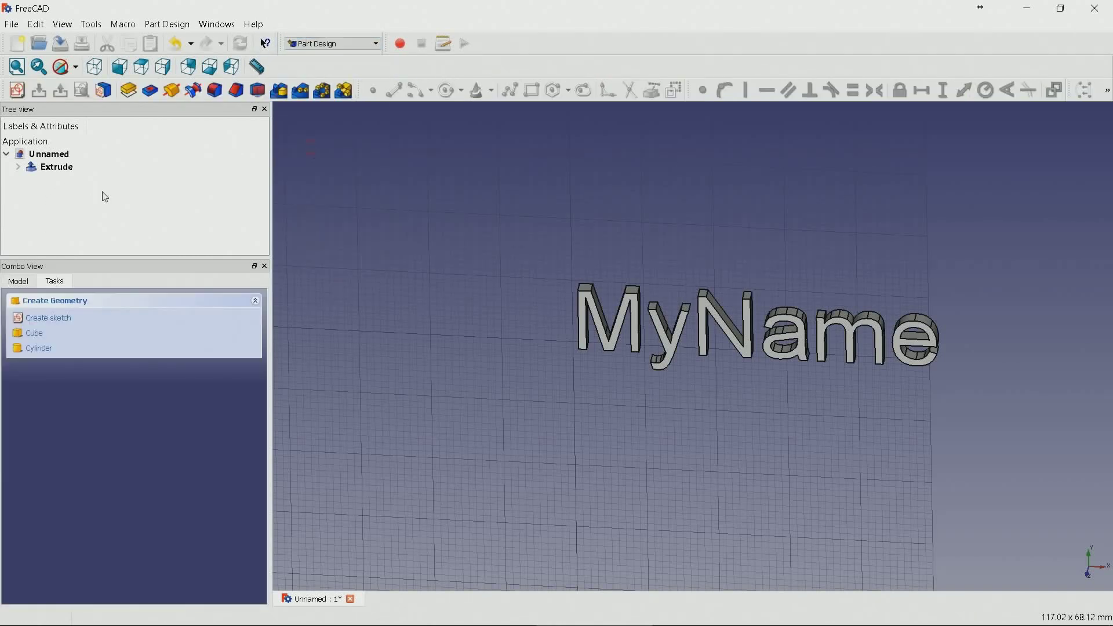
{"action": "mouse_move", "coordinate": [16, 90]}
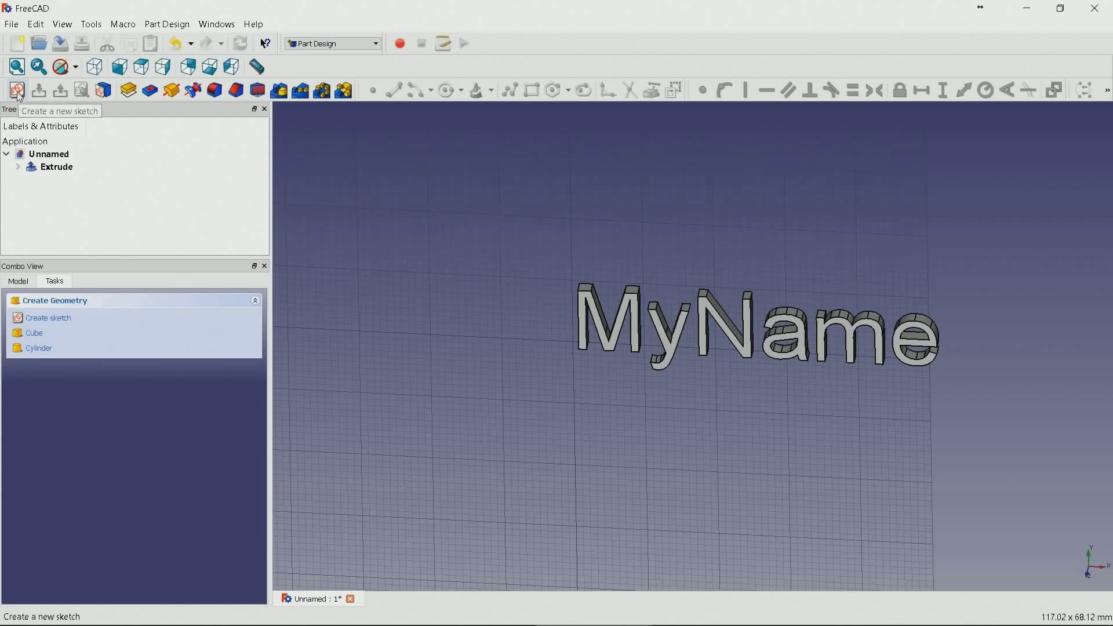
{"action": "left_click", "coordinate": [14, 90]}
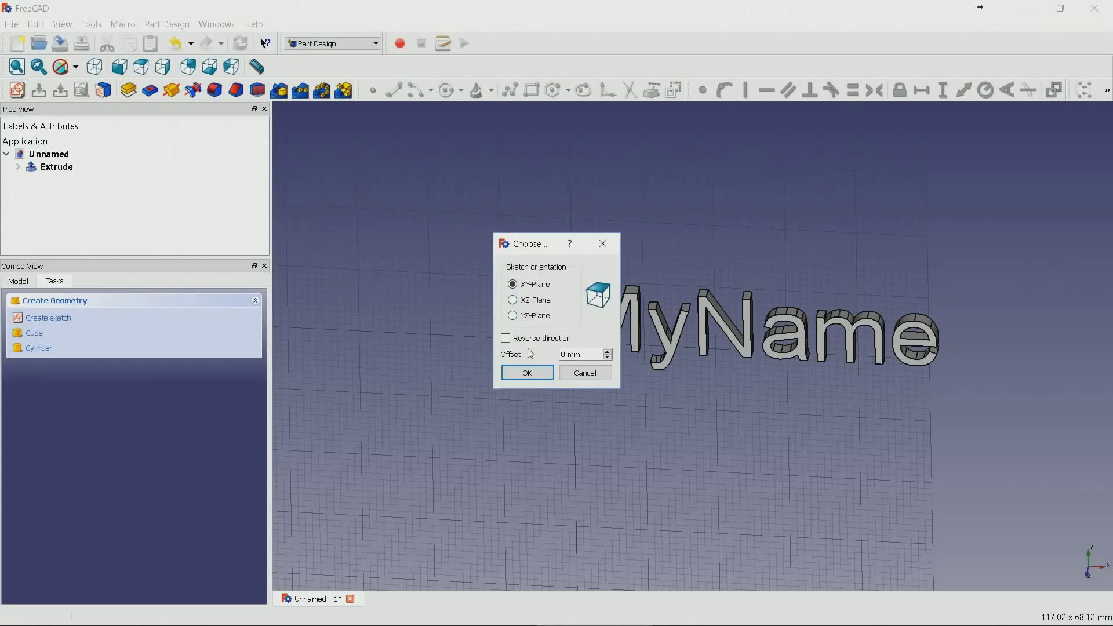
{"action": "left_click", "coordinate": [526, 374]}
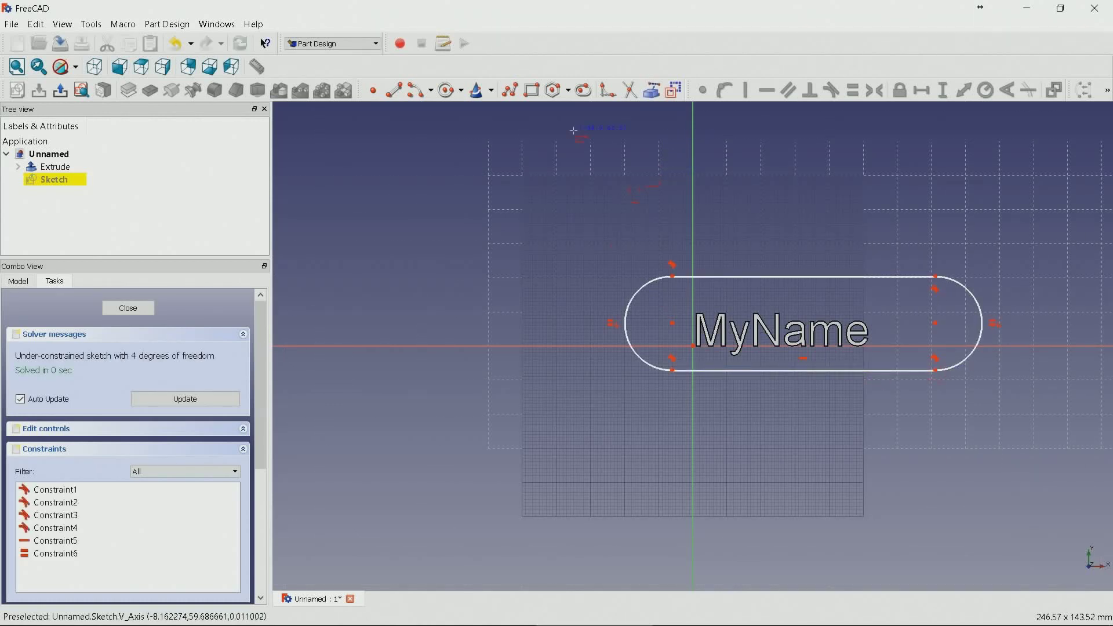
{"action": "mouse_move", "coordinate": [446, 90]}
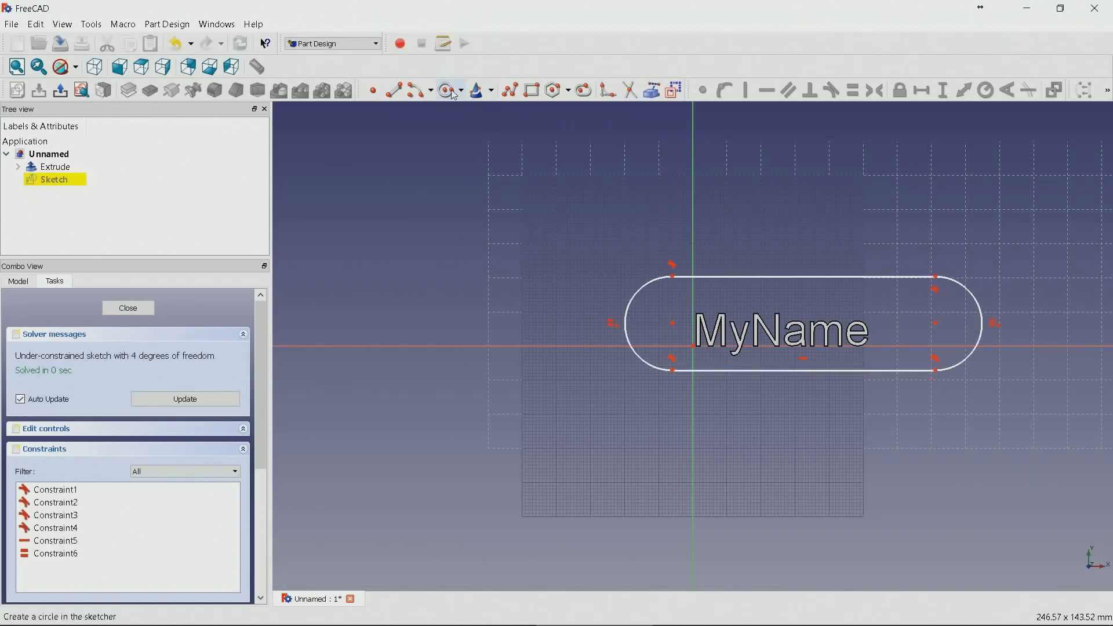
{"action": "mouse_move", "coordinate": [524, 306]}
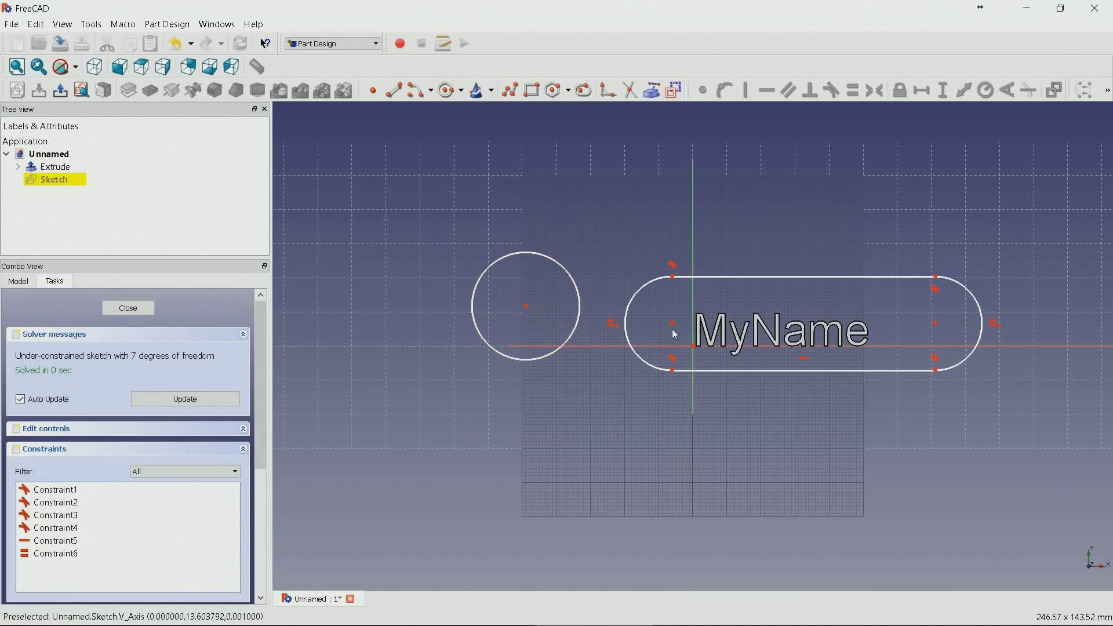
{"action": "mouse_move", "coordinate": [693, 347]}
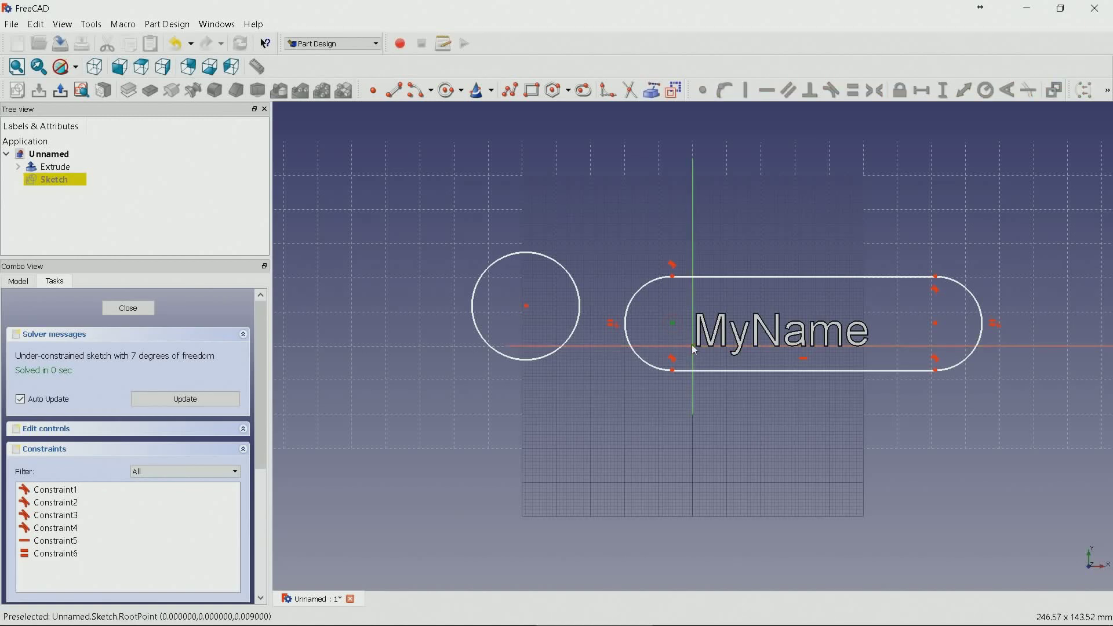
{"action": "mouse_move", "coordinate": [705, 98]}
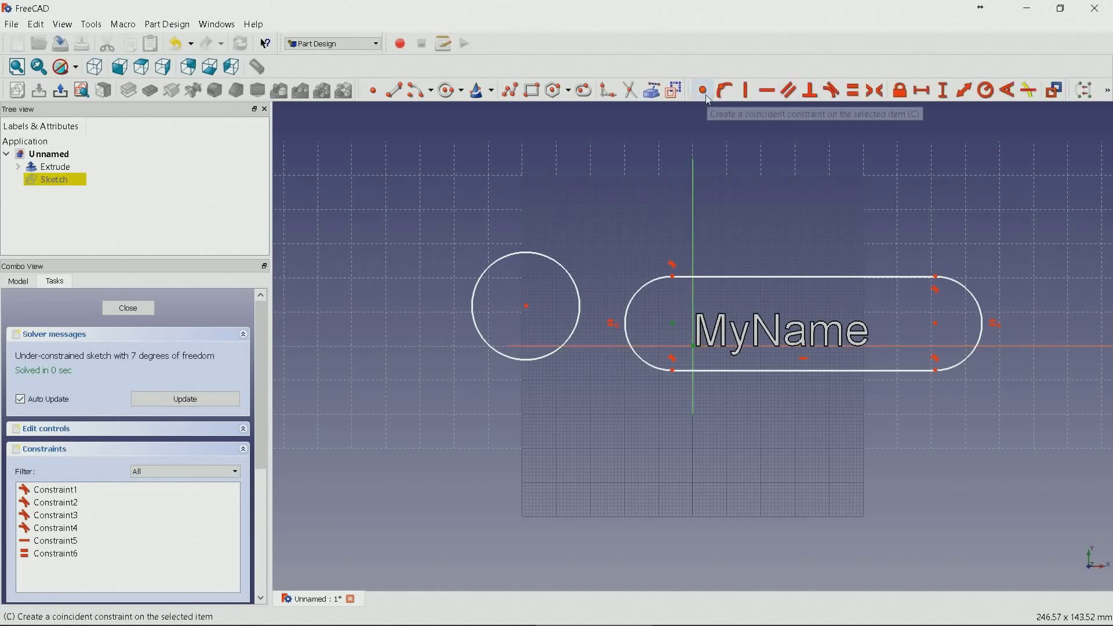
Step: Pin the slot to the origin and dimension it 60 mm long by 20 mm high
{"action": "left_click", "coordinate": [702, 90]}
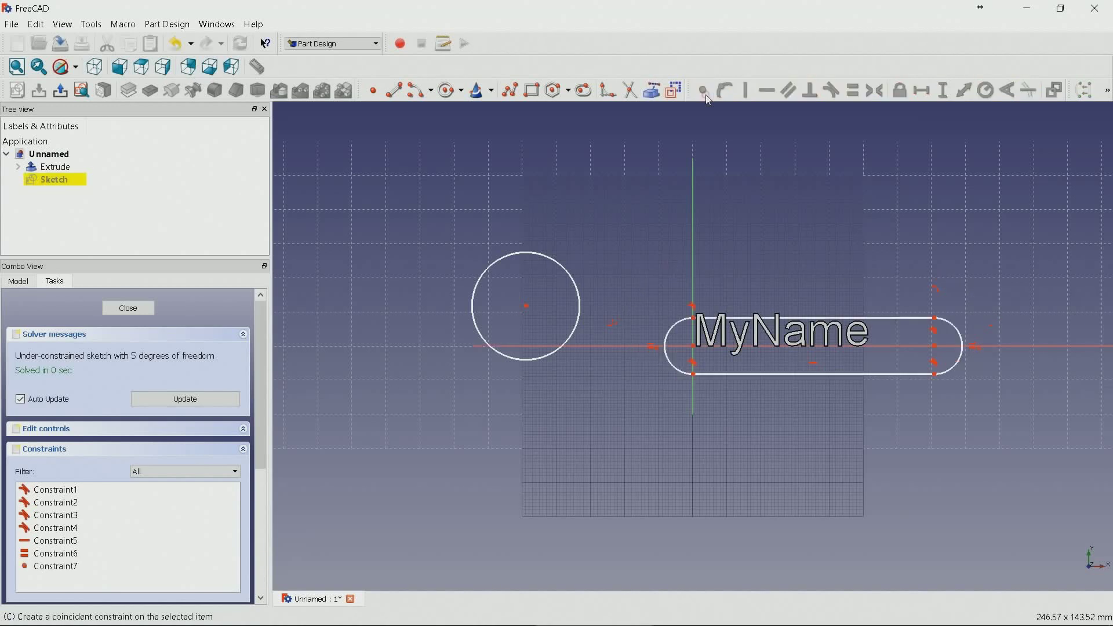
{"action": "mouse_move", "coordinate": [692, 383]}
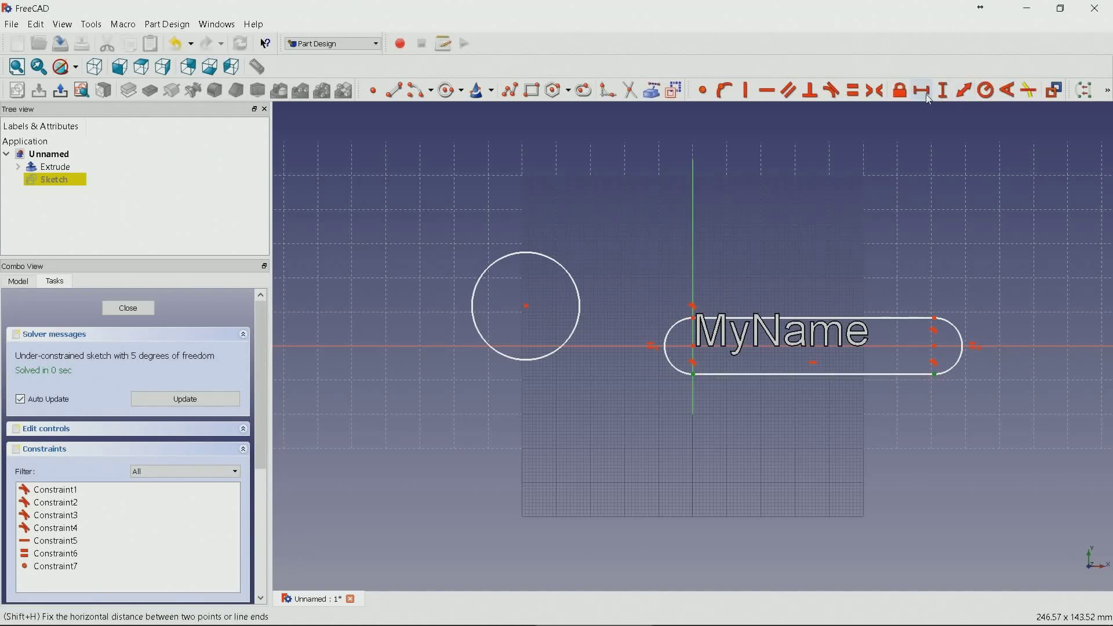
{"action": "left_click", "coordinate": [921, 91]}
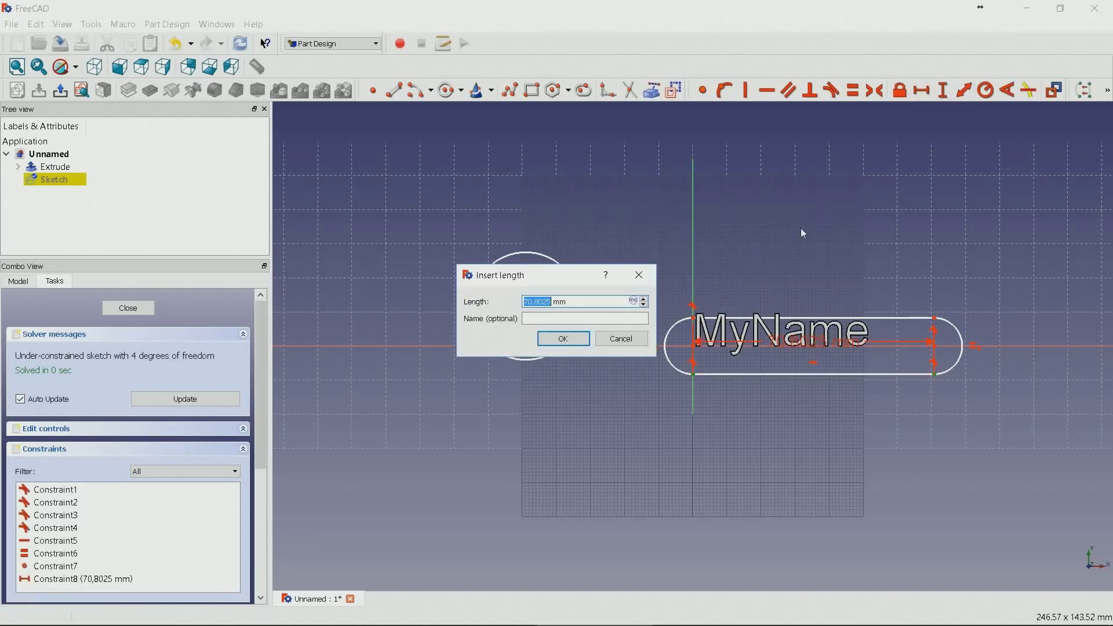
{"action": "left_click", "coordinate": [563, 338]}
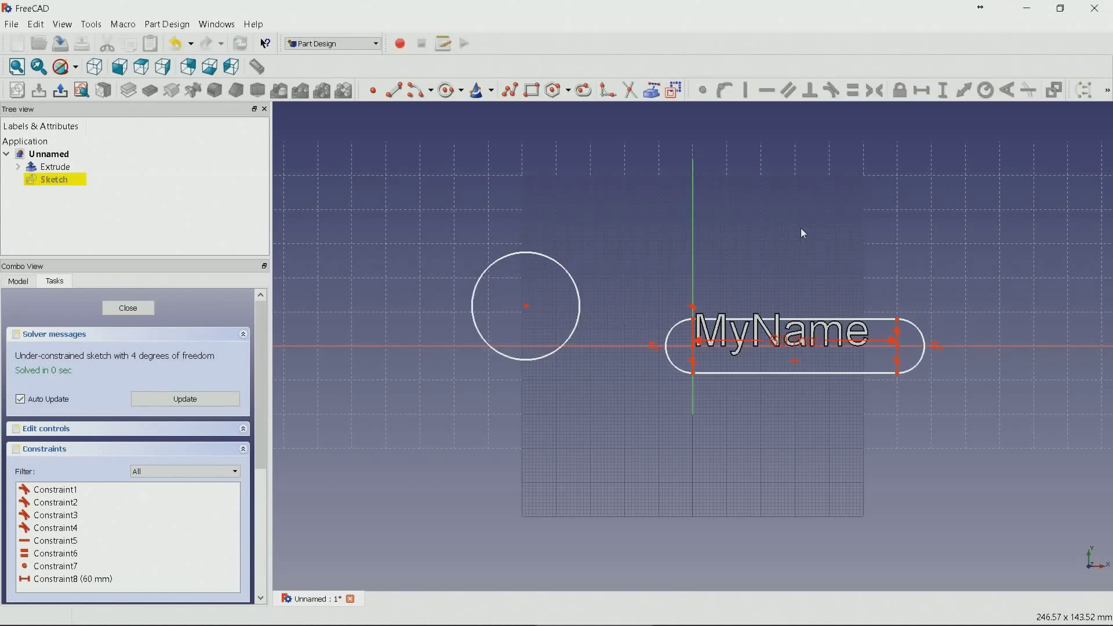
{"action": "mouse_move", "coordinate": [816, 385]}
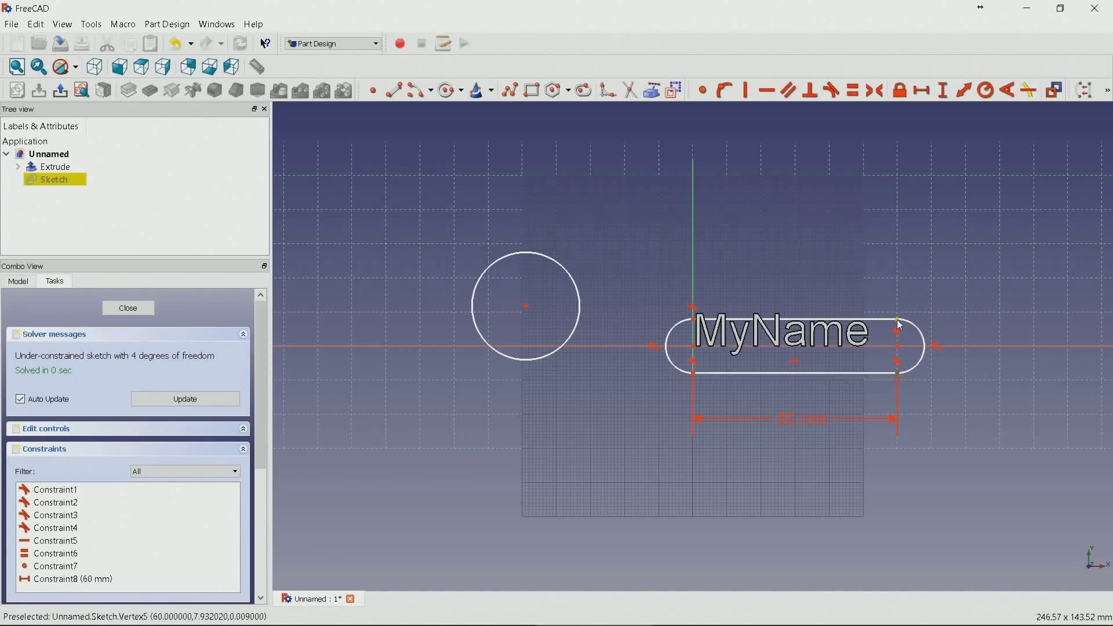
{"action": "mouse_move", "coordinate": [942, 92]}
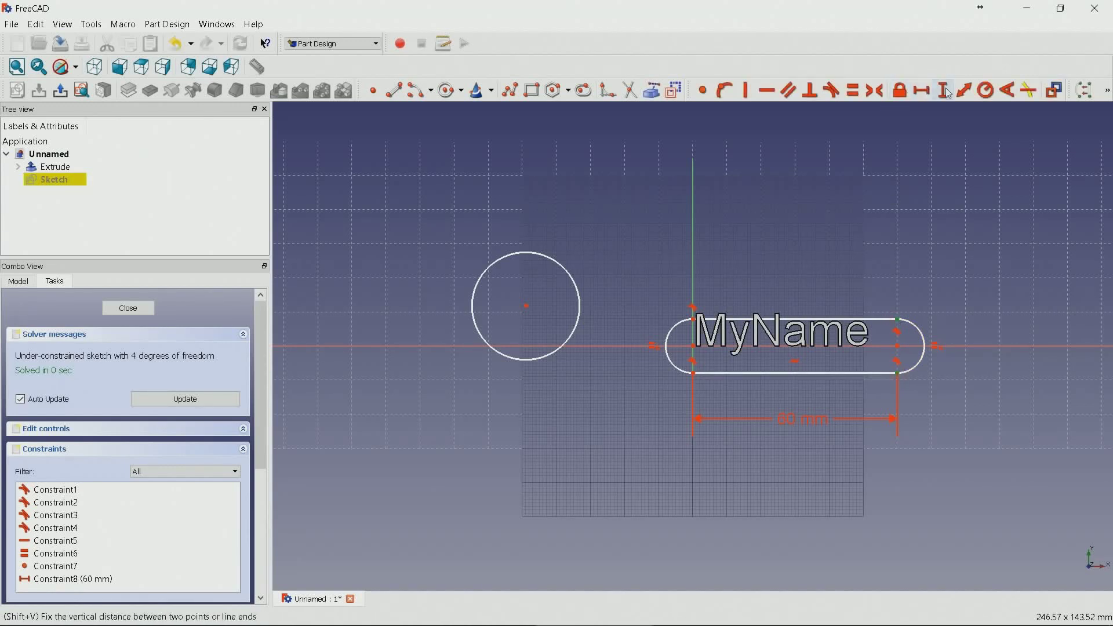
{"action": "left_click", "coordinate": [942, 90]}
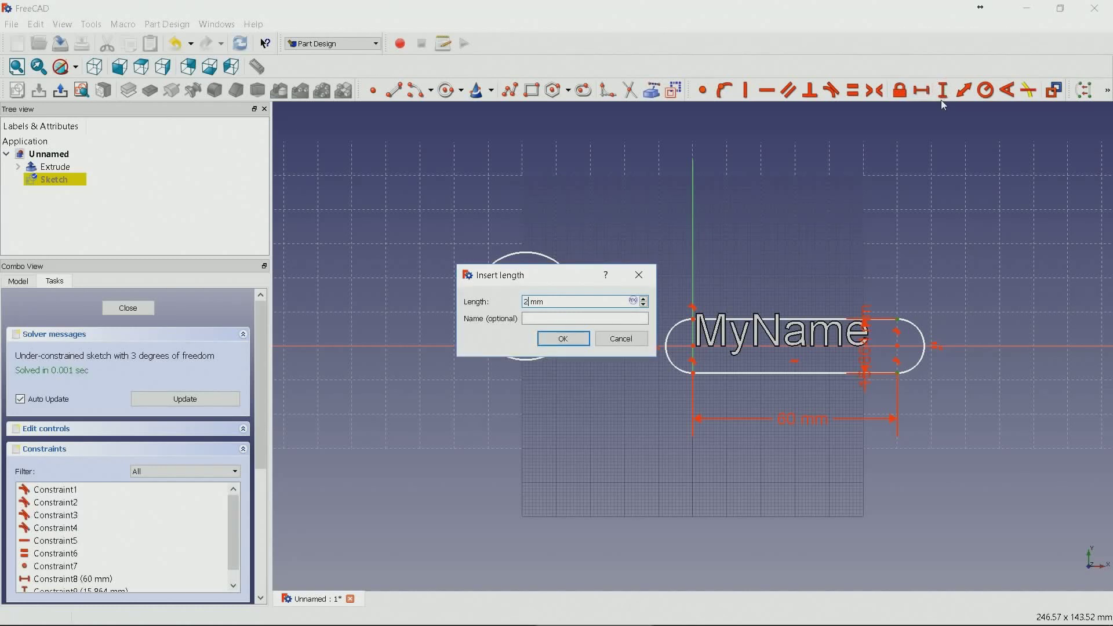
{"action": "left_click", "coordinate": [563, 338]}
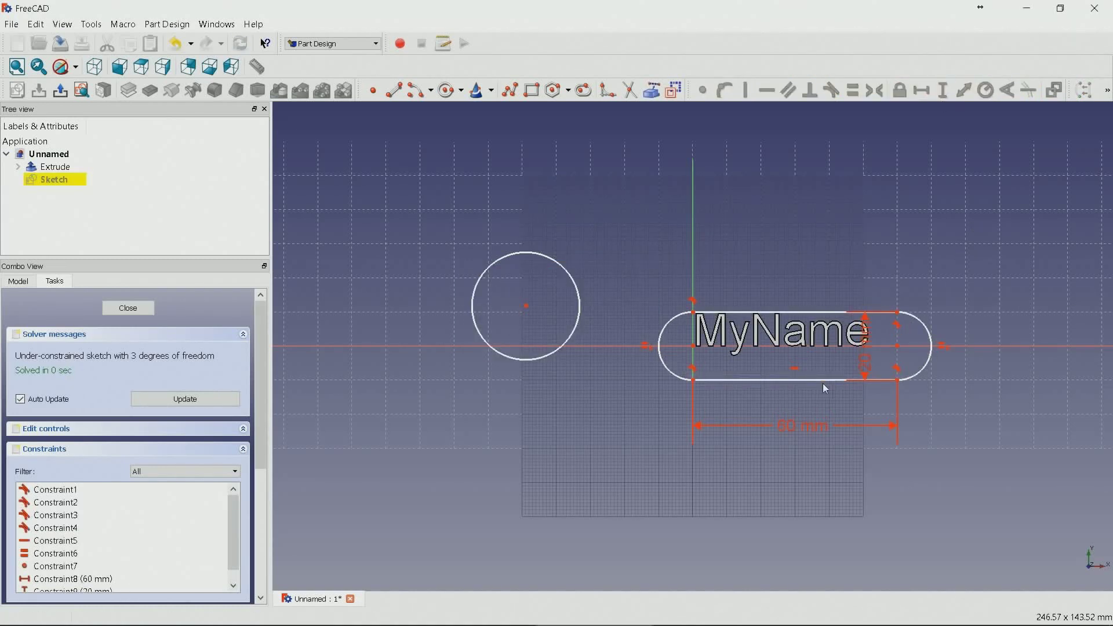
{"action": "mouse_move", "coordinate": [975, 370]}
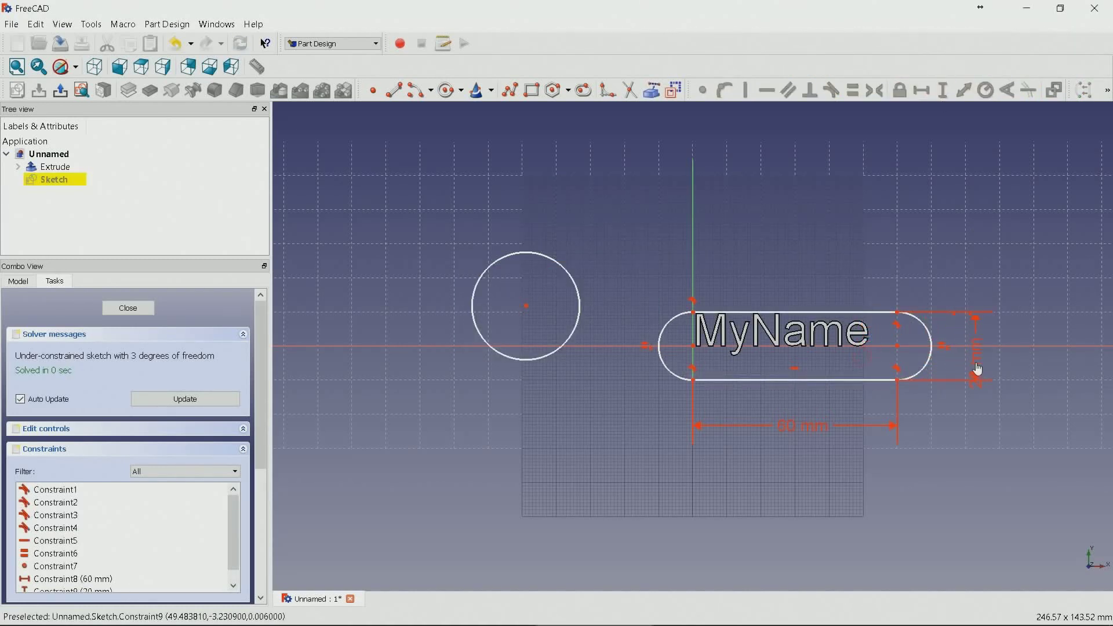
{"action": "mouse_move", "coordinate": [525, 309]}
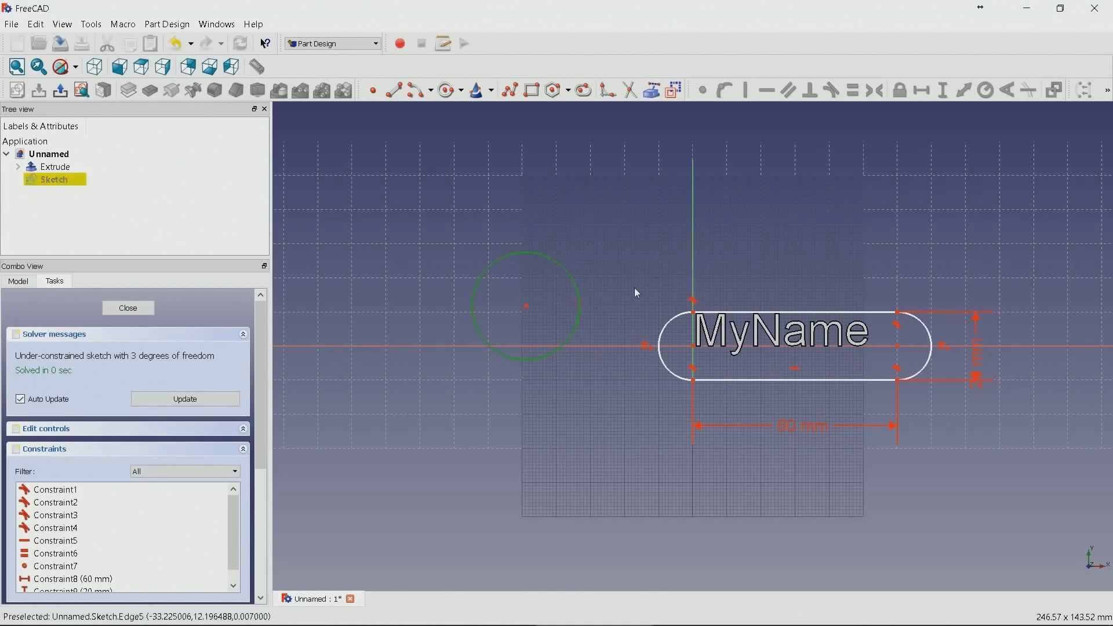
Step: Constrain the 7 mm ring-hole circle and close the fully constrained sketch
{"action": "left_click", "coordinate": [985, 90]}
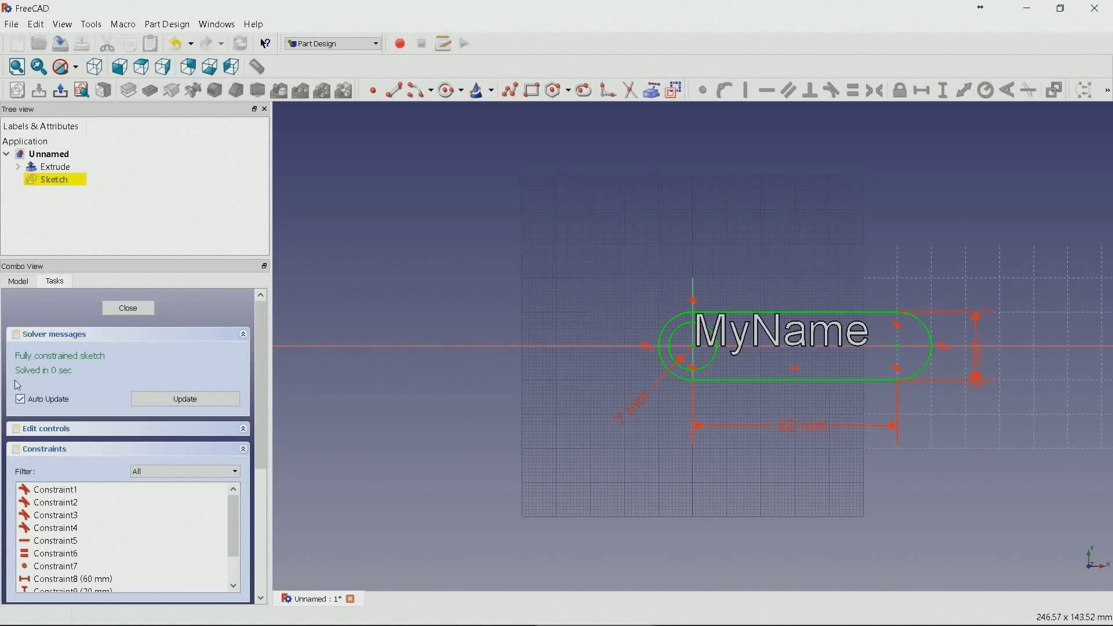
{"action": "mouse_move", "coordinate": [139, 323]}
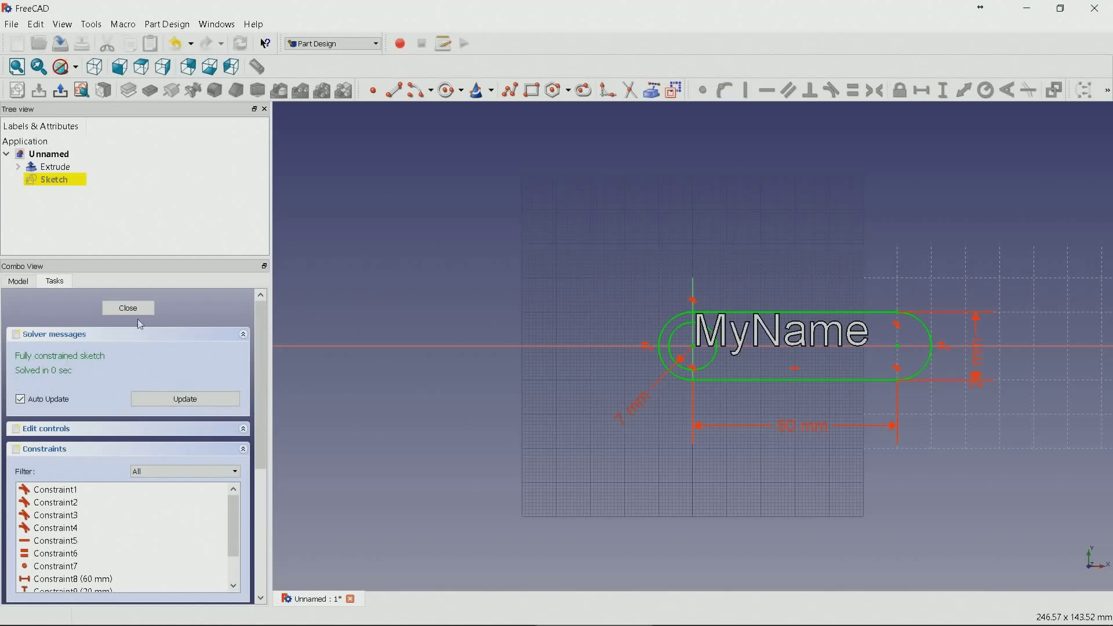
{"action": "left_click", "coordinate": [127, 308]}
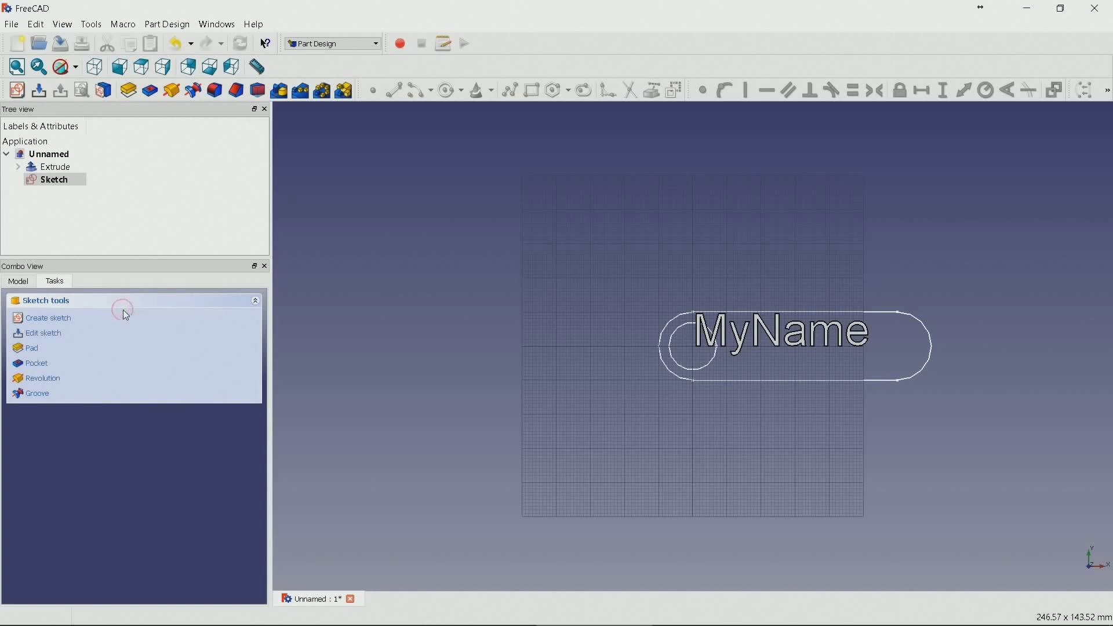
Step: Pad the tag sketch into a 4 mm thick solid with the ring hole through it
{"action": "left_click", "coordinate": [54, 178]}
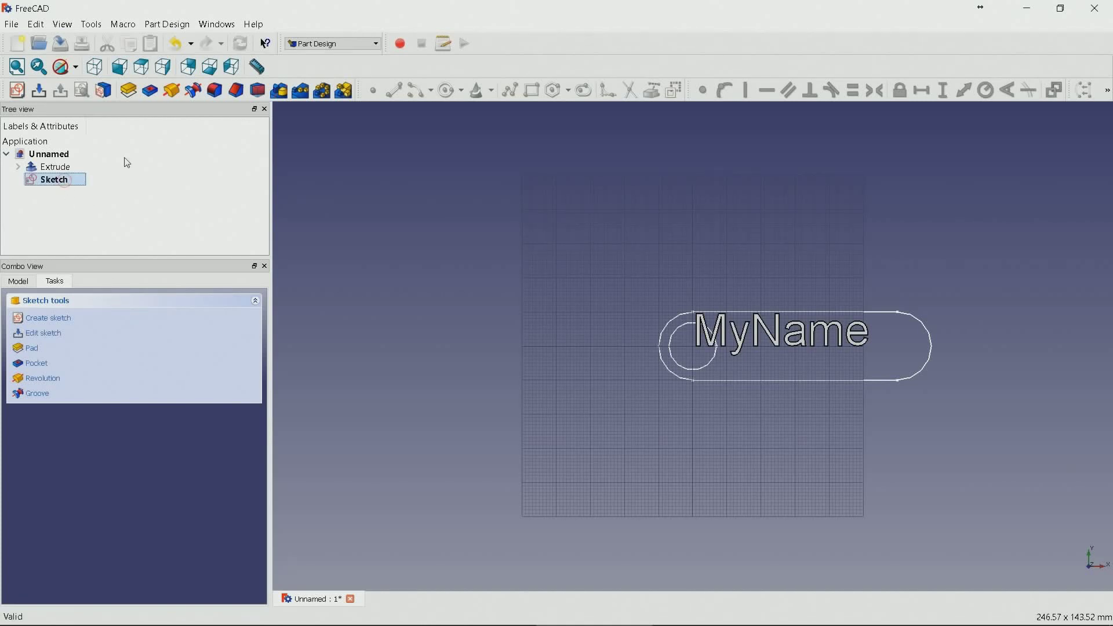
{"action": "mouse_move", "coordinate": [105, 91]}
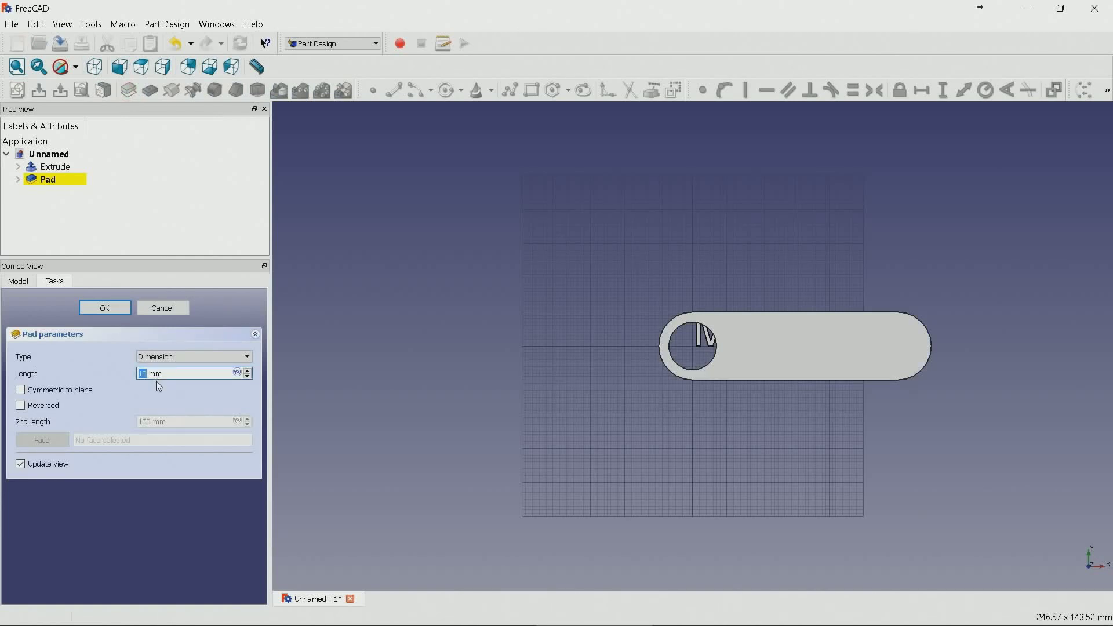
{"action": "type", "text": "4"}
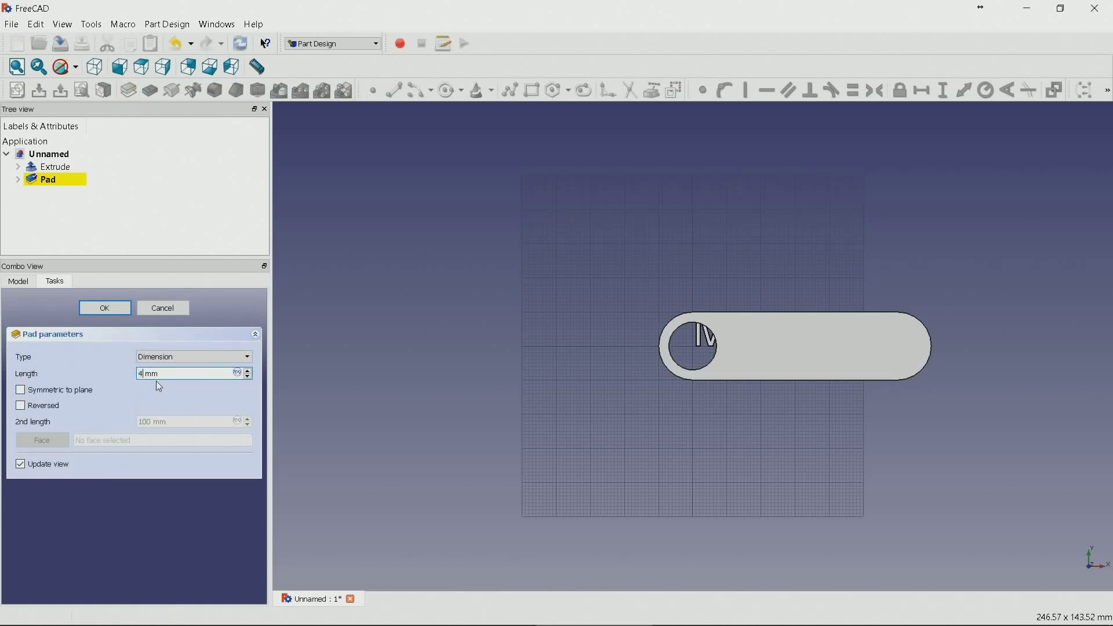
{"action": "left_click", "coordinate": [105, 308]}
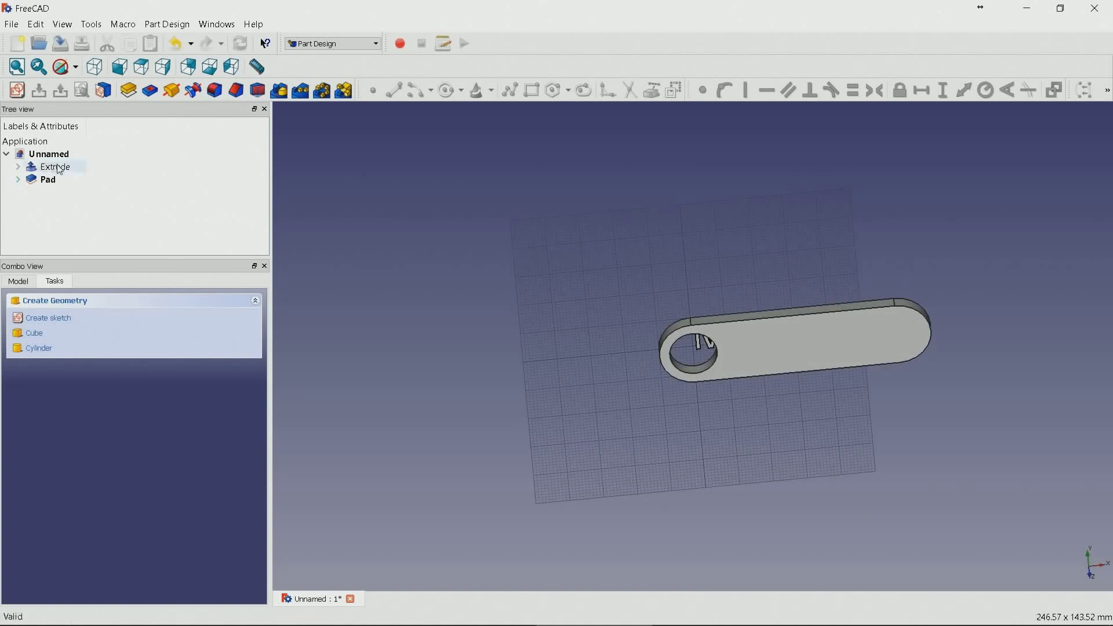
Step: Set the extruded text's placement position to x=11, y=-3, z=2 mm
{"action": "left_click", "coordinate": [47, 178]}
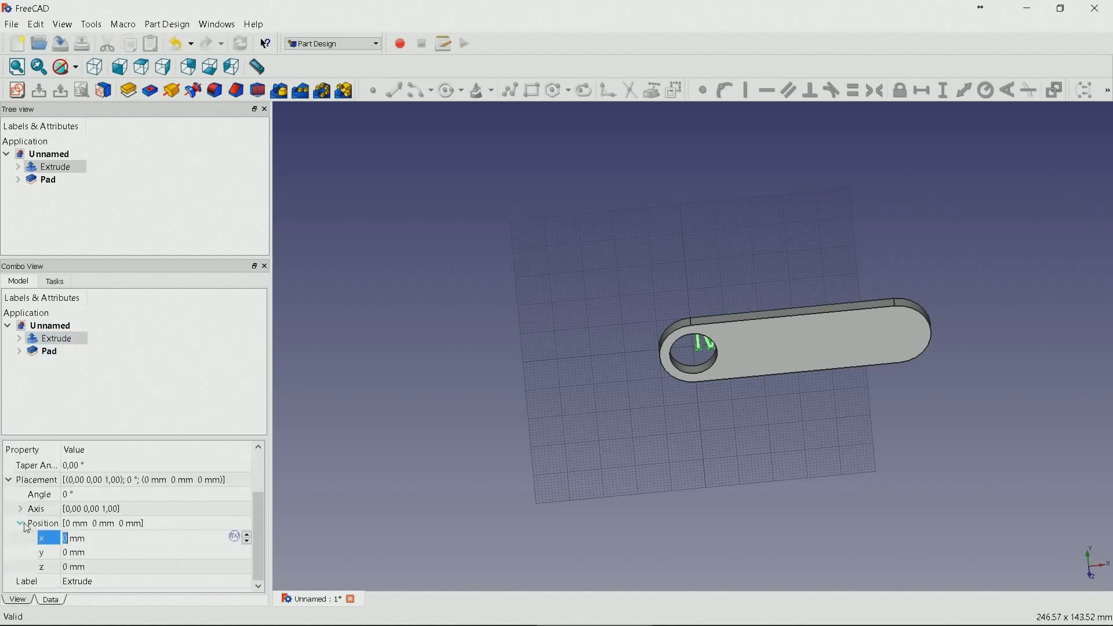
{"action": "mouse_move", "coordinate": [183, 571]}
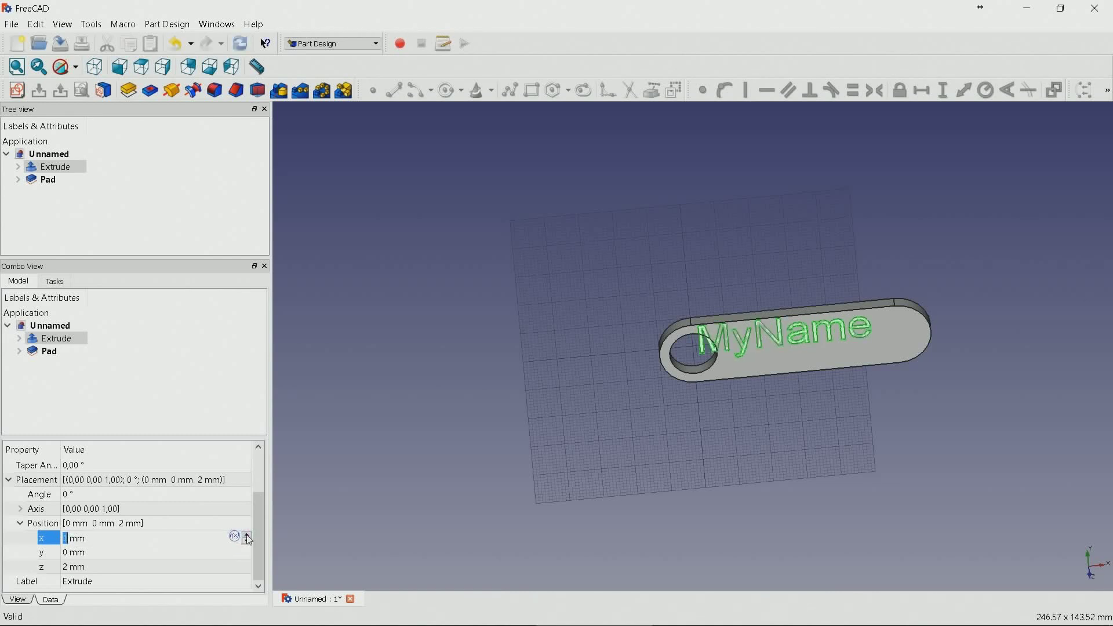
{"action": "left_click", "coordinate": [250, 535]}
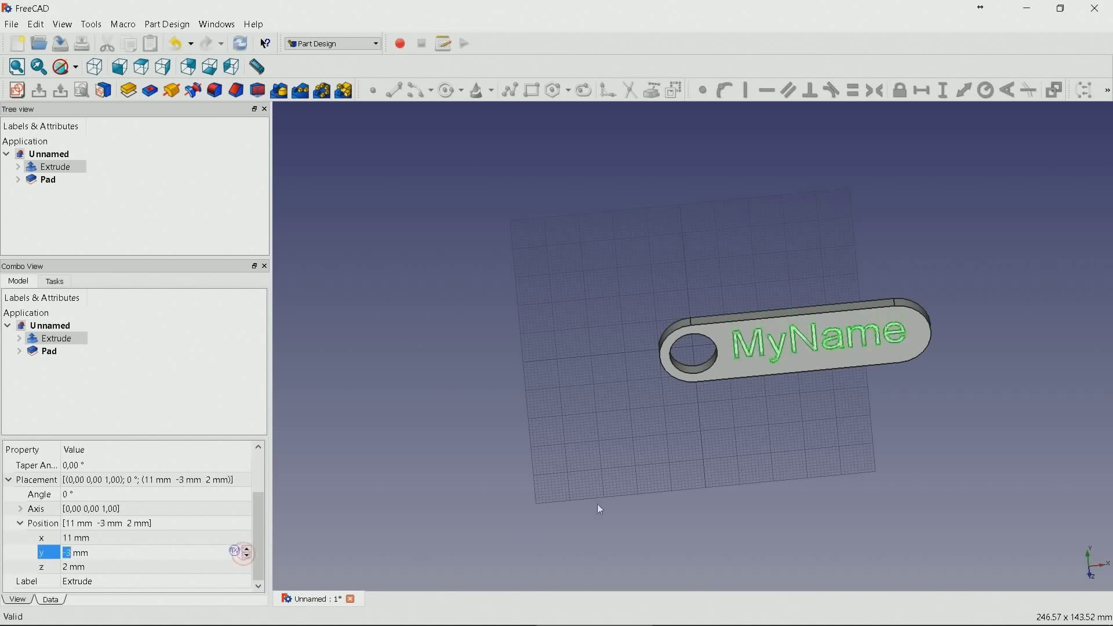
{"action": "mouse_move", "coordinate": [110, 80]}
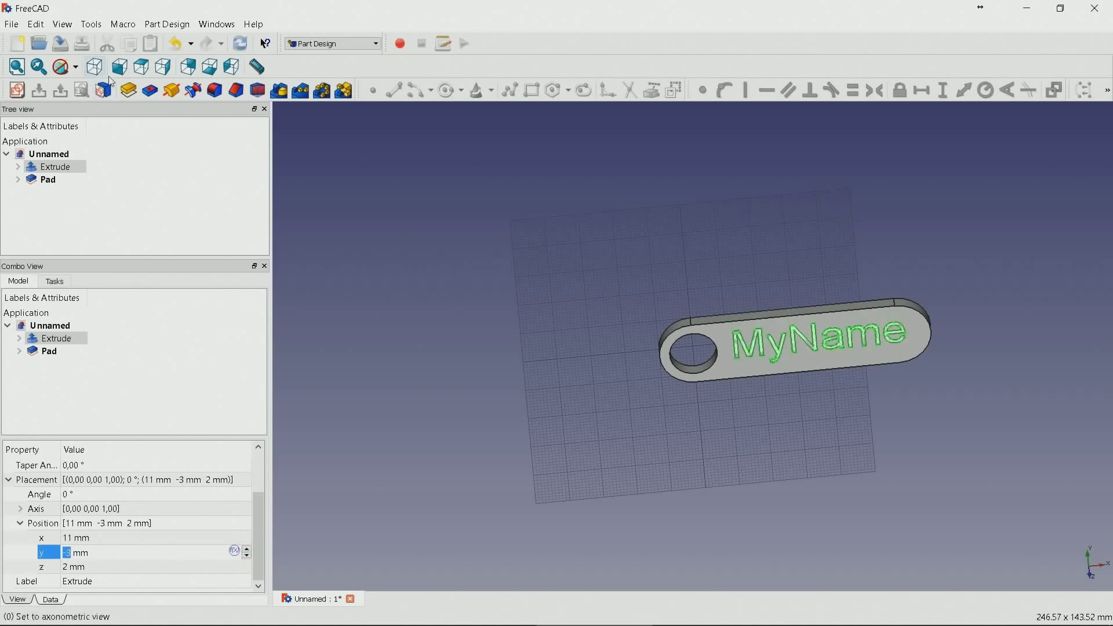
Step: Check the text's position on the tag from the side, bottom and top views
{"action": "left_click", "coordinate": [165, 67]}
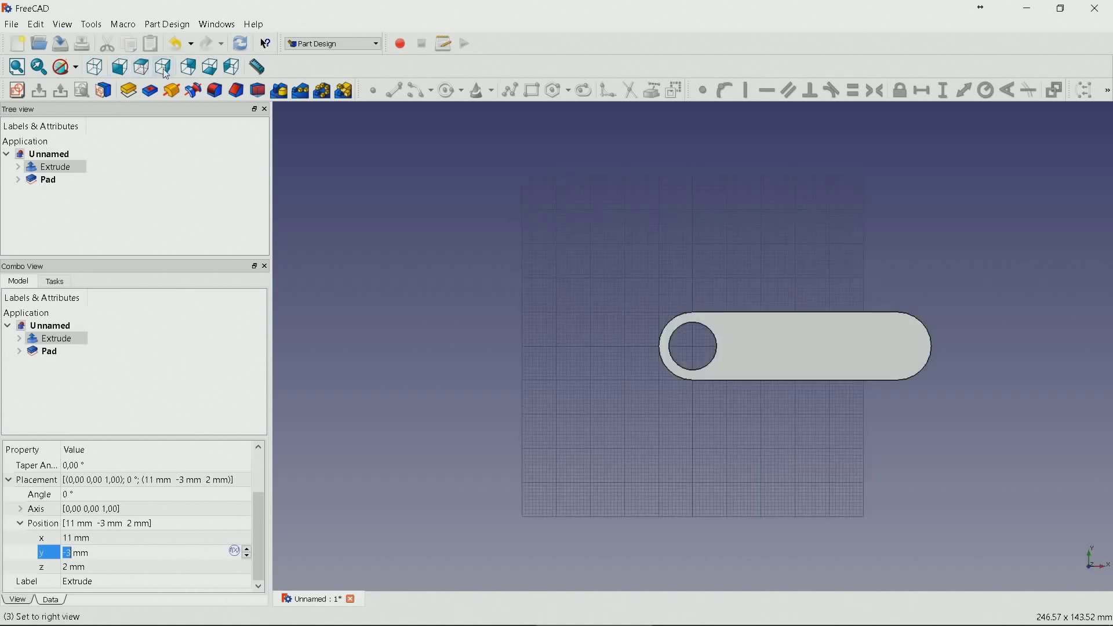
{"action": "left_click", "coordinate": [163, 69]}
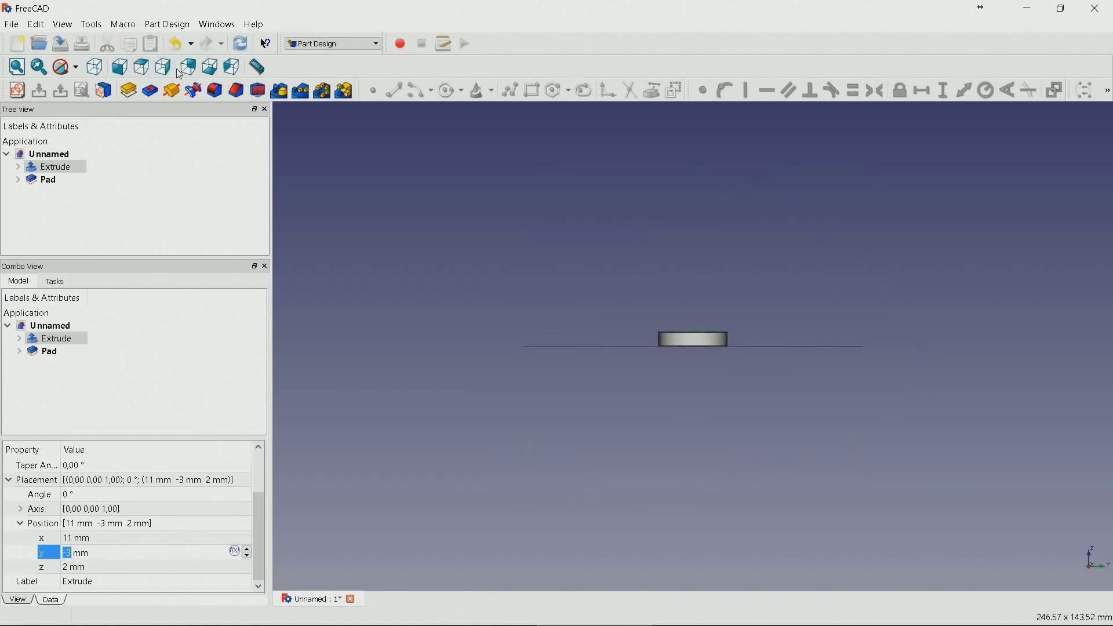
{"action": "left_click", "coordinate": [211, 65]}
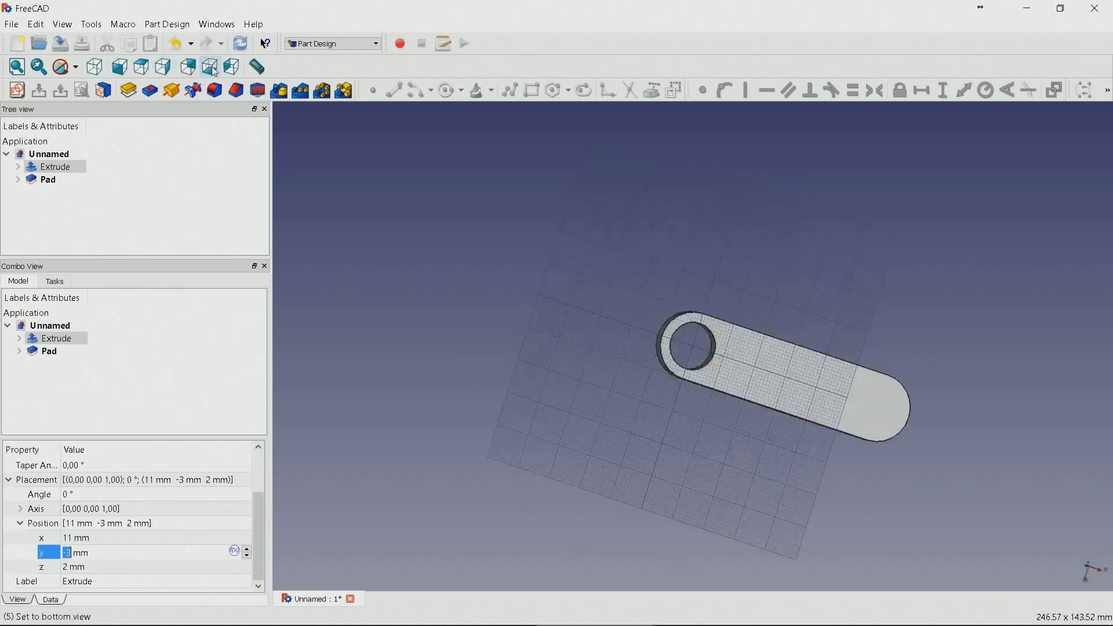
{"action": "left_click", "coordinate": [212, 67]}
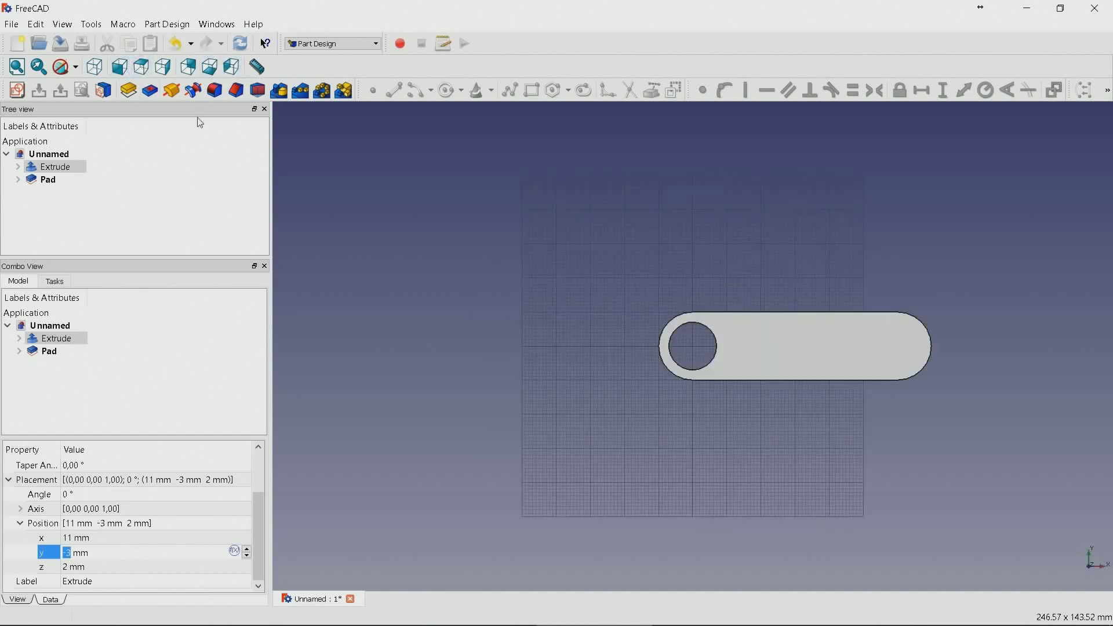
{"action": "mouse_move", "coordinate": [109, 410]}
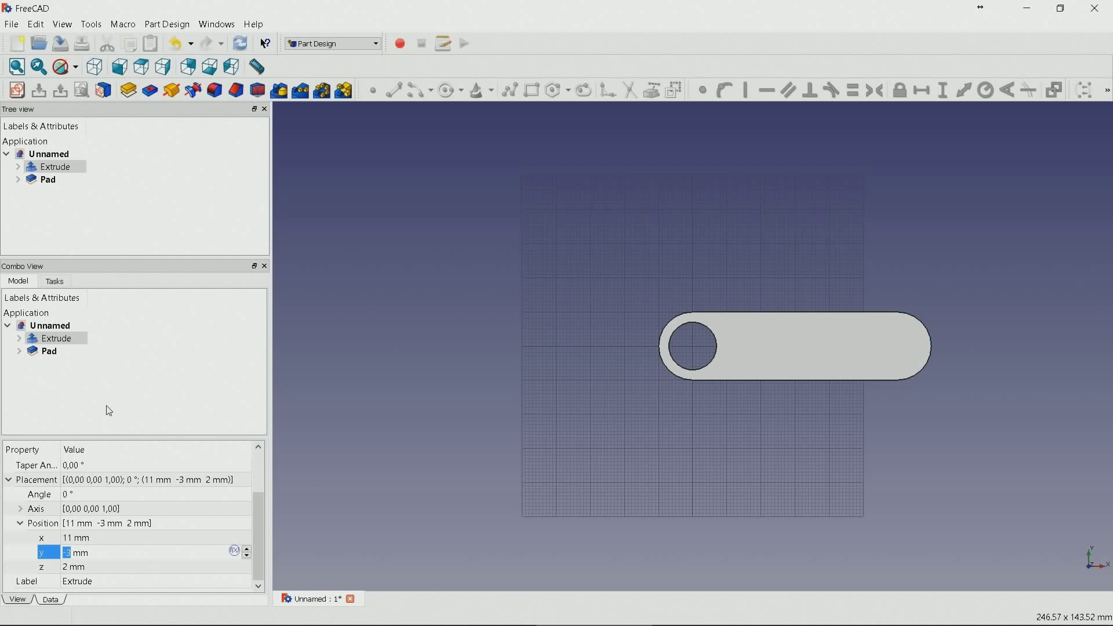
{"action": "mouse_move", "coordinate": [650, 383]}
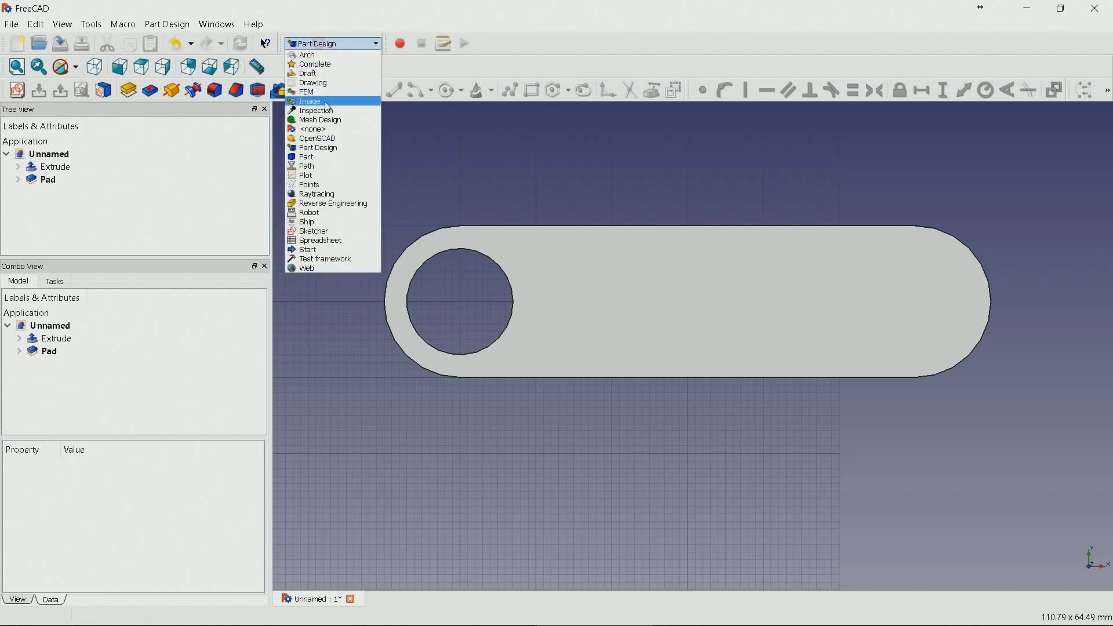
Step: In the Part workbench, Boolean-cut the text extrusion from the padded tag
{"action": "left_click", "coordinate": [306, 157]}
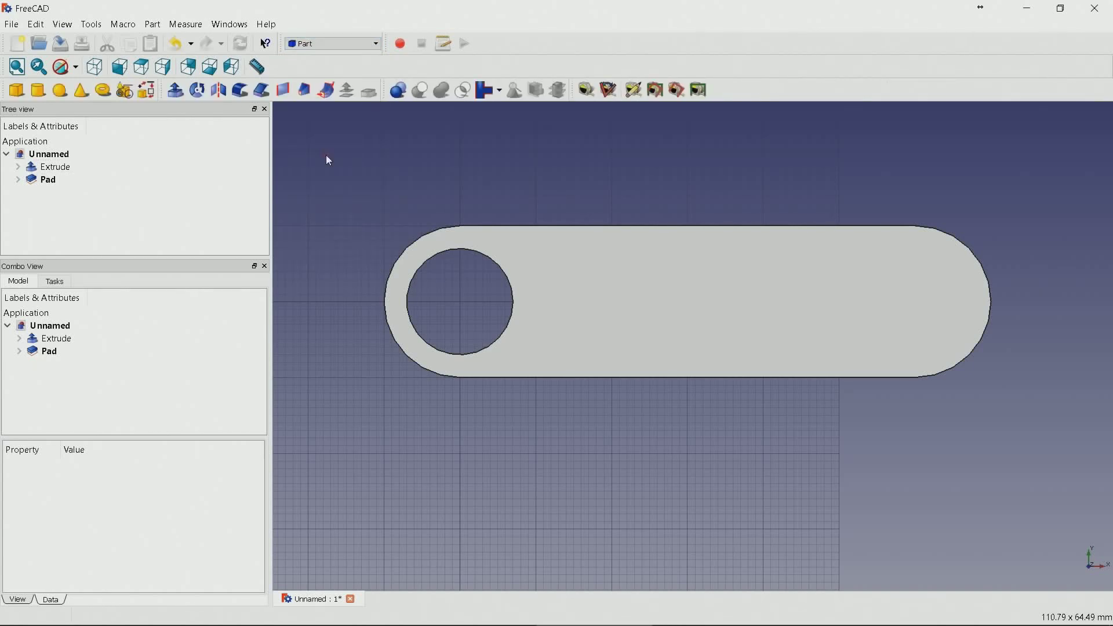
{"action": "left_click", "coordinate": [49, 179]}
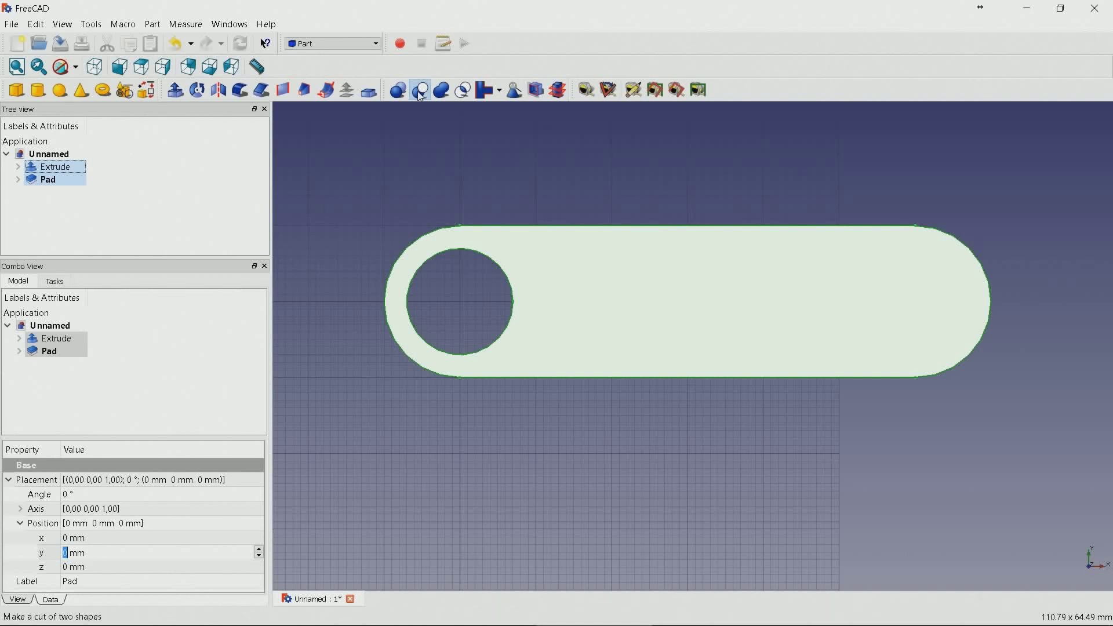
{"action": "left_click", "coordinate": [420, 90]}
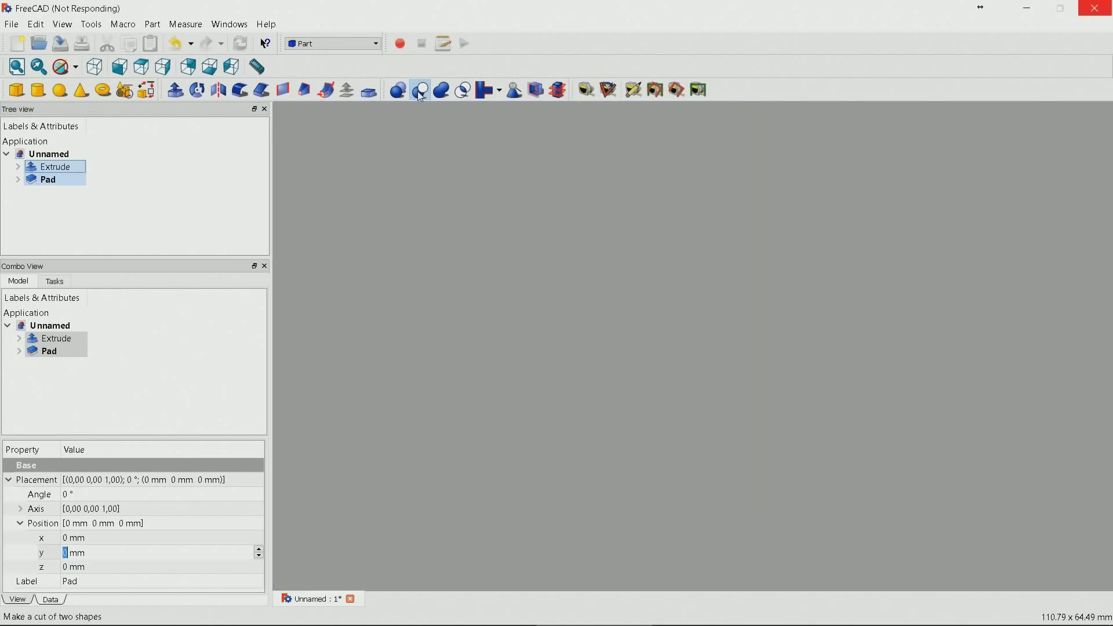
{"action": "left_click", "coordinate": [420, 91]}
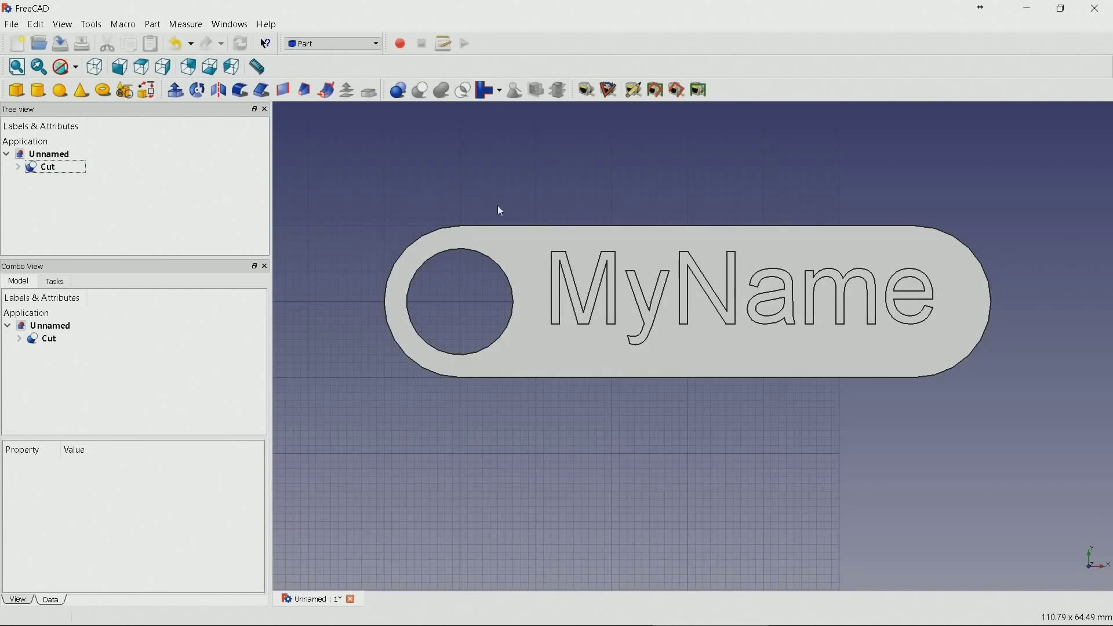
{"action": "mouse_move", "coordinate": [730, 200]}
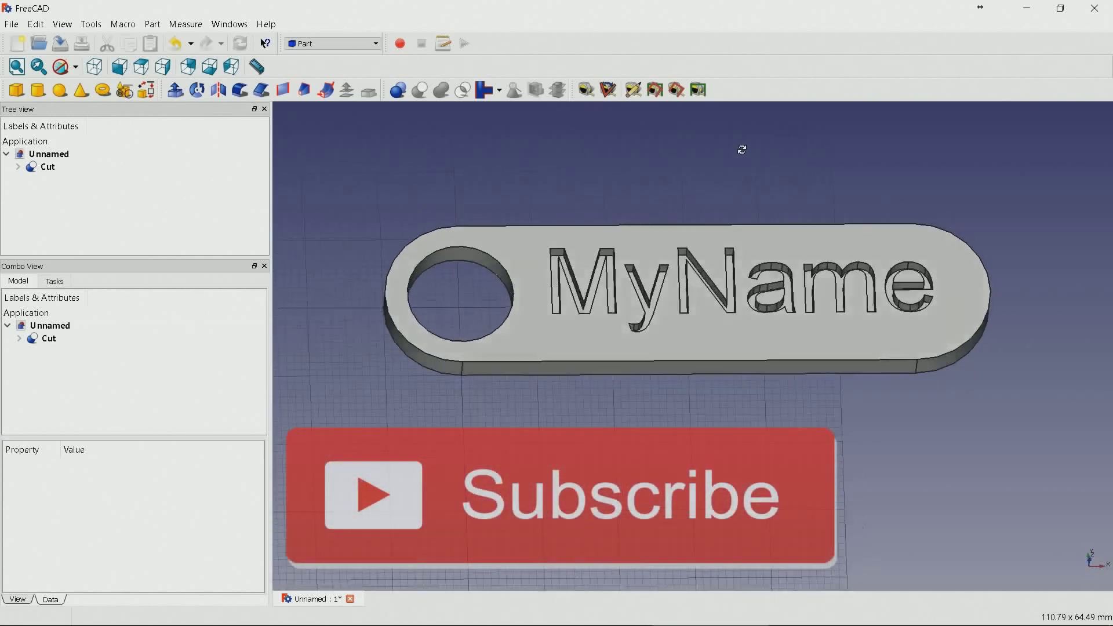
{"action": "left_click_drag", "start_coordinate": [741, 150], "coordinate": [650, 198]}
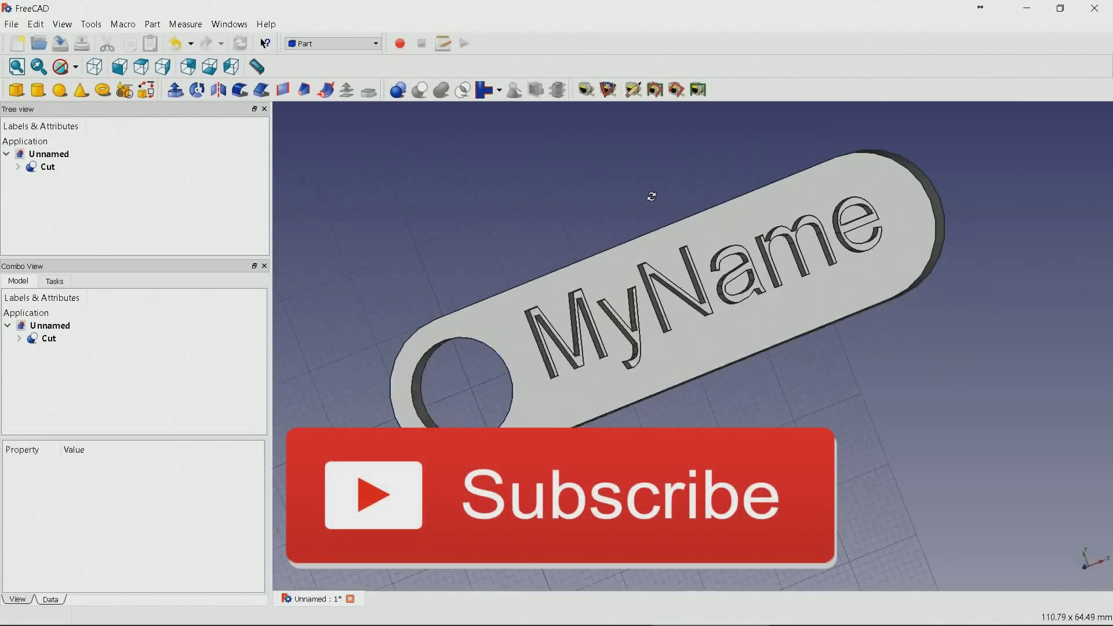